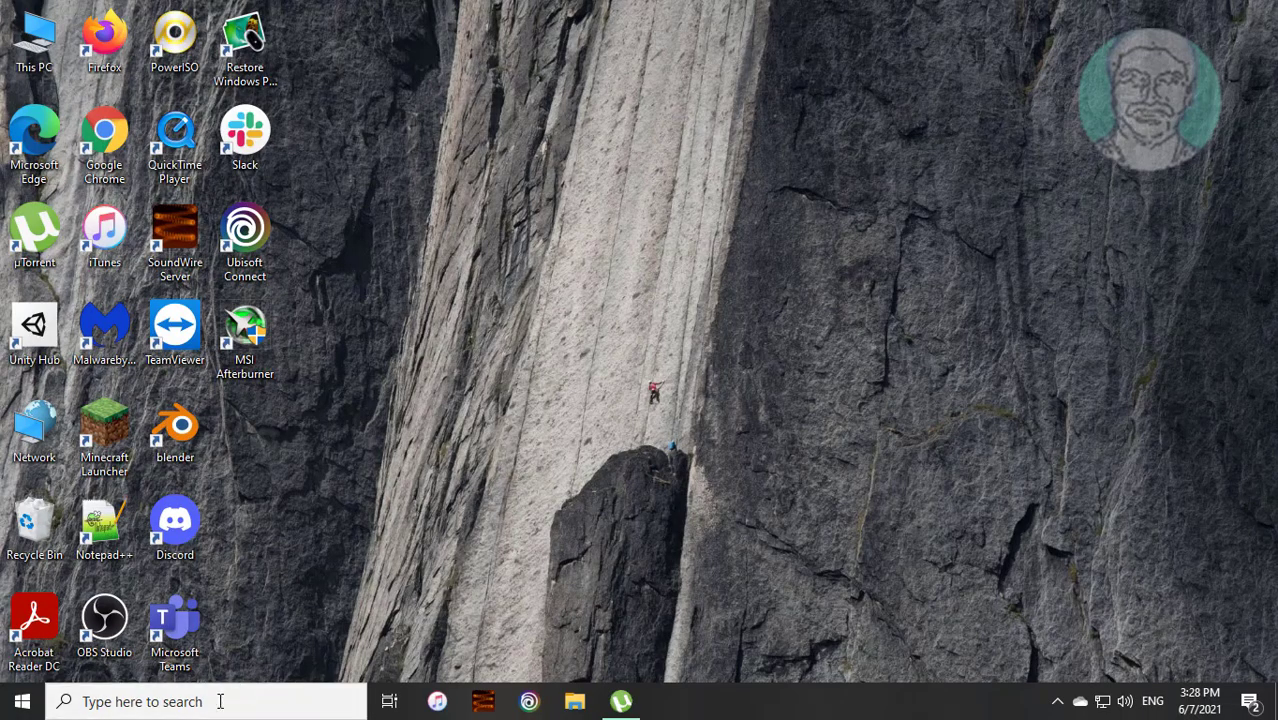
Step: Search 'control Panel' from the taskbar and launch Control Panel from the results
left_click(200, 700)
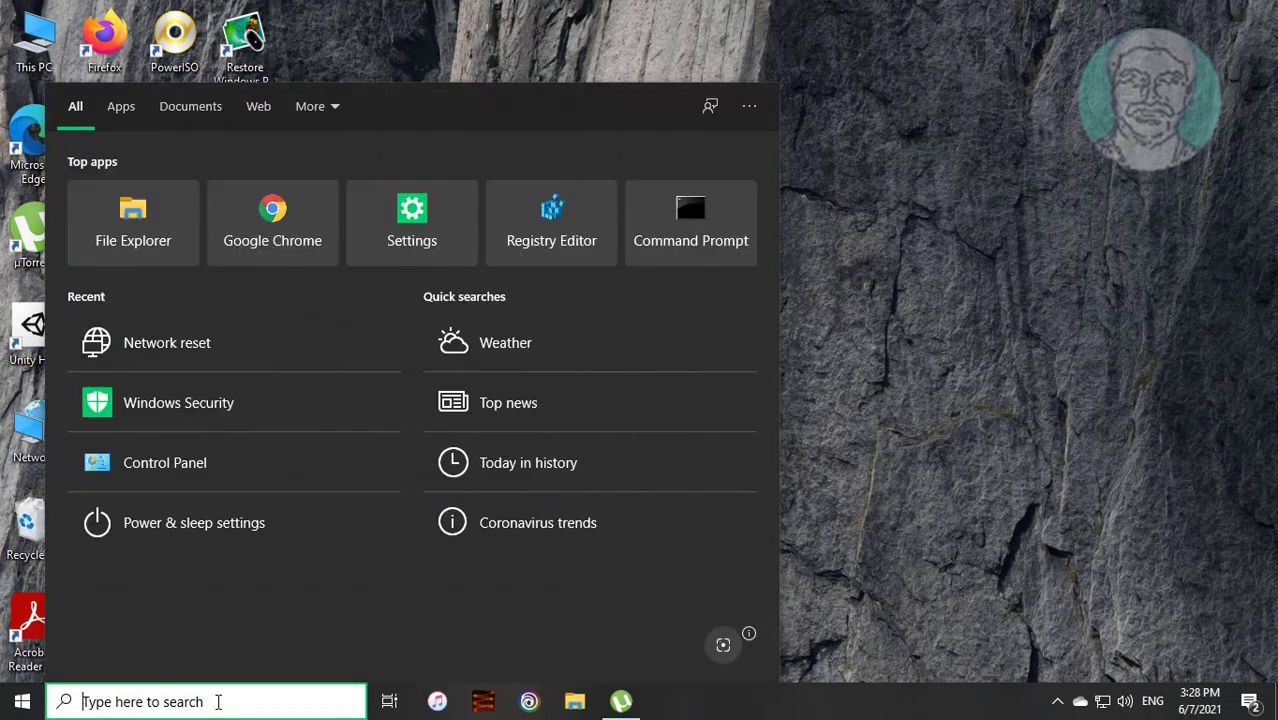
type("control Panel")
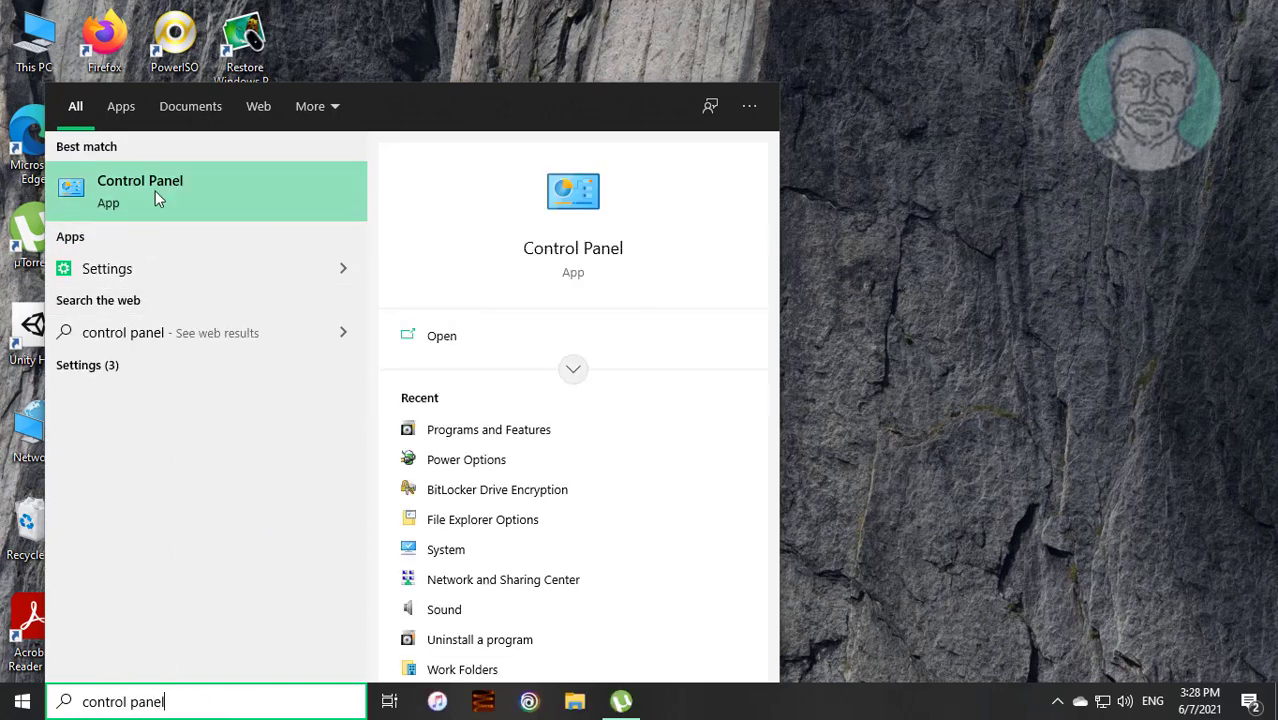
left_click(140, 190)
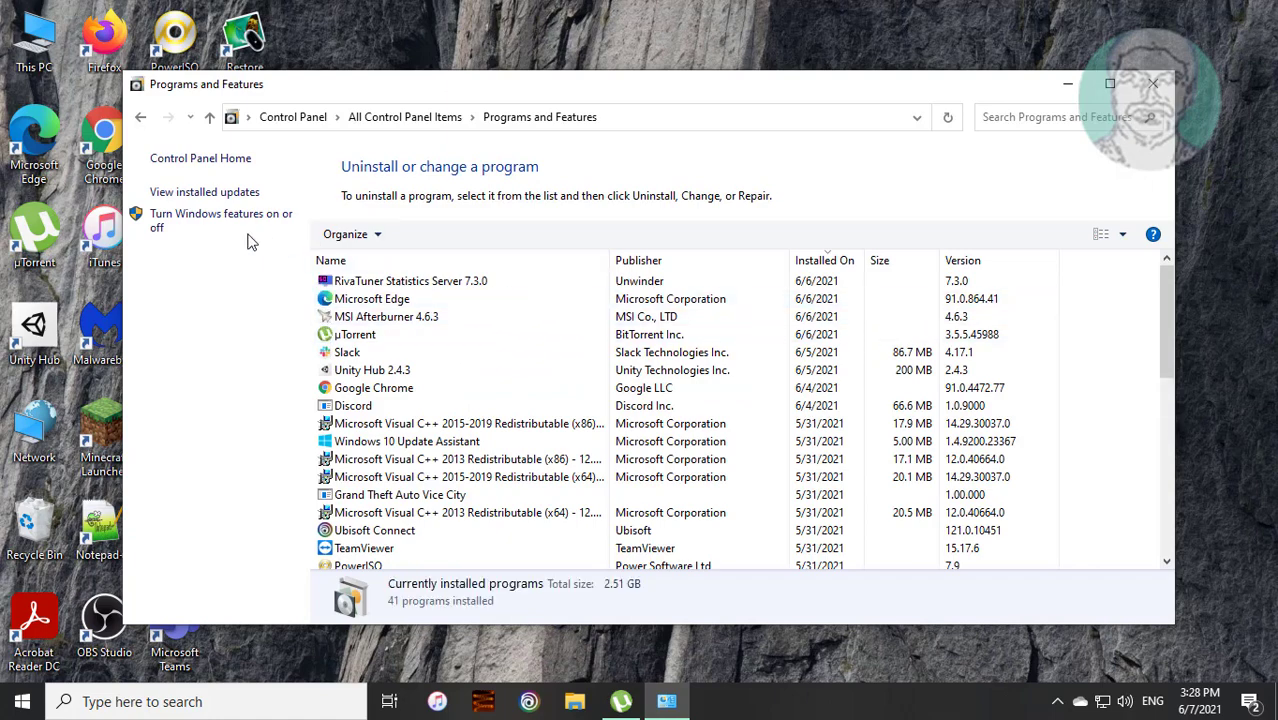
mouse_move(220, 220)
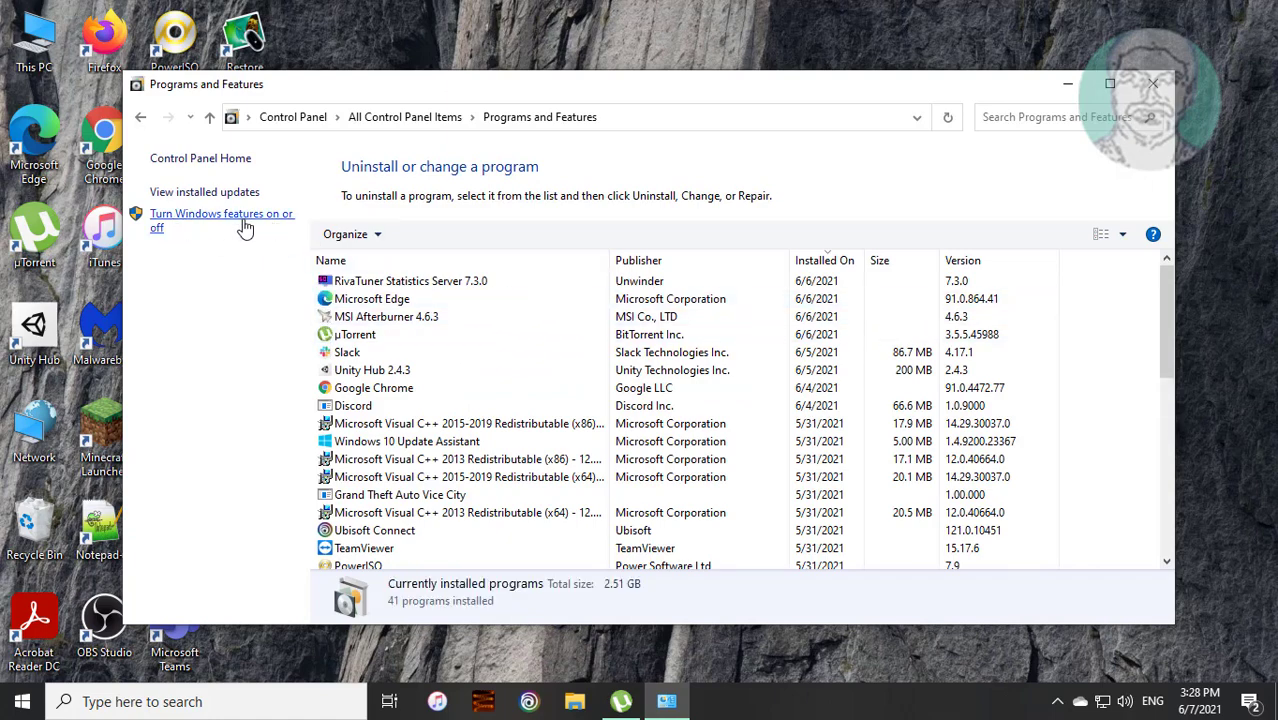
Step: Turn on .NET Framework 3.5 (with .NET 2.0 and 3.0) in Windows Features and confirm with OK
left_click(220, 220)
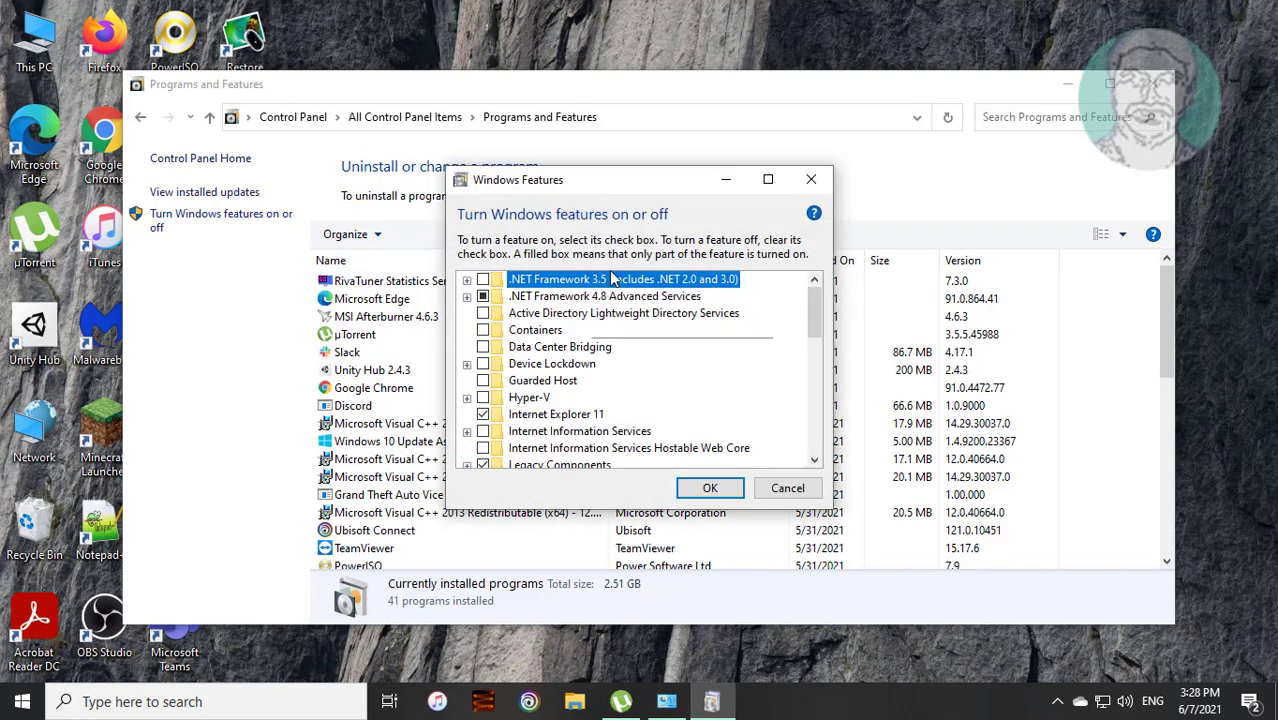
mouse_move(504, 280)
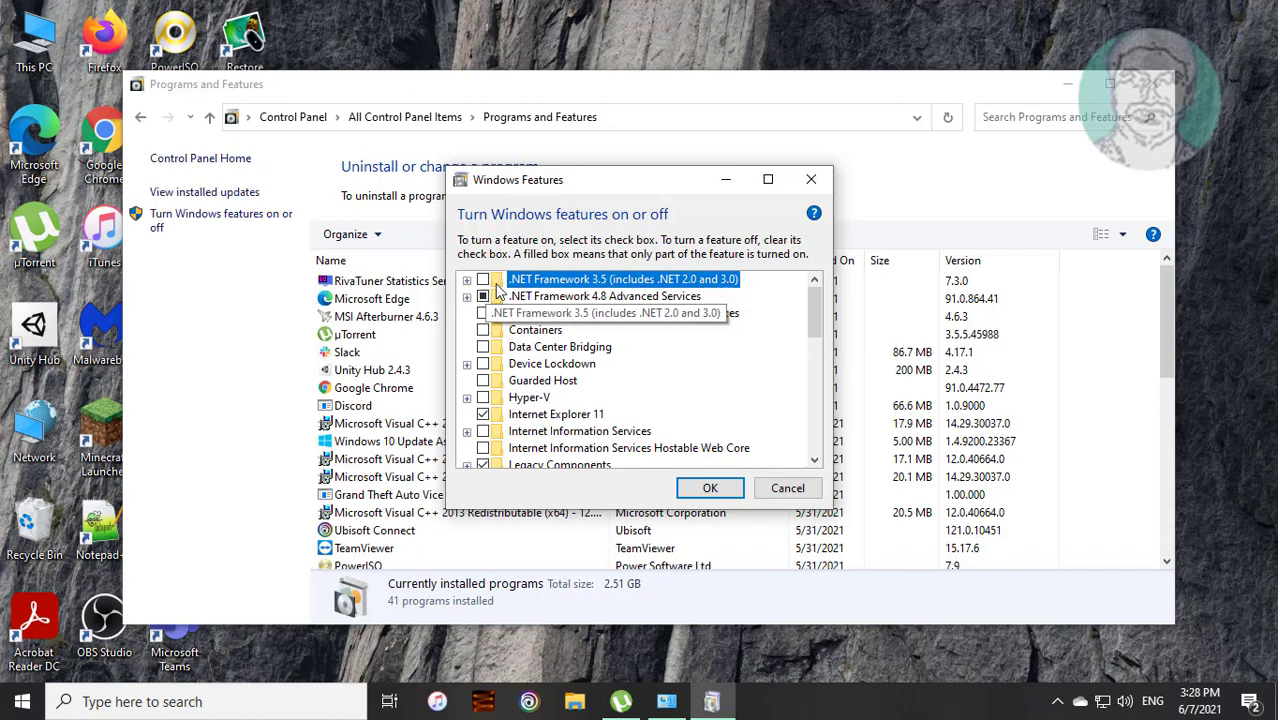
left_click(484, 280)
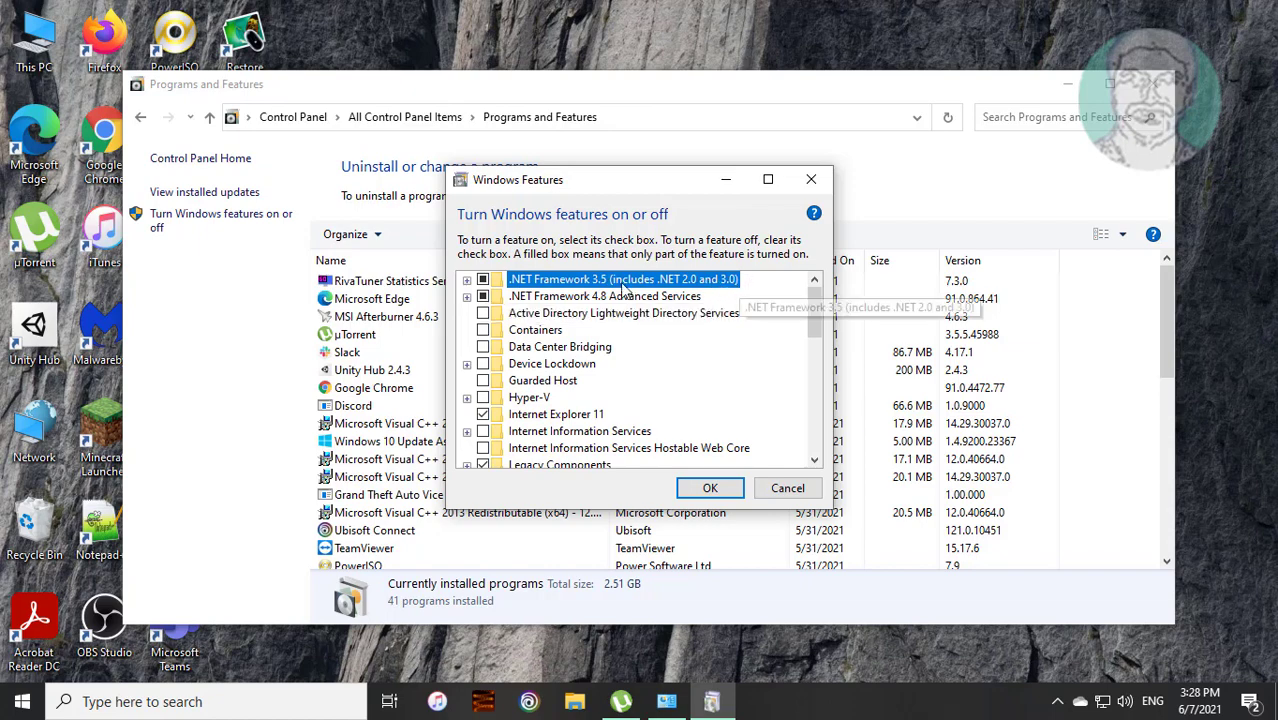
mouse_move(764, 288)
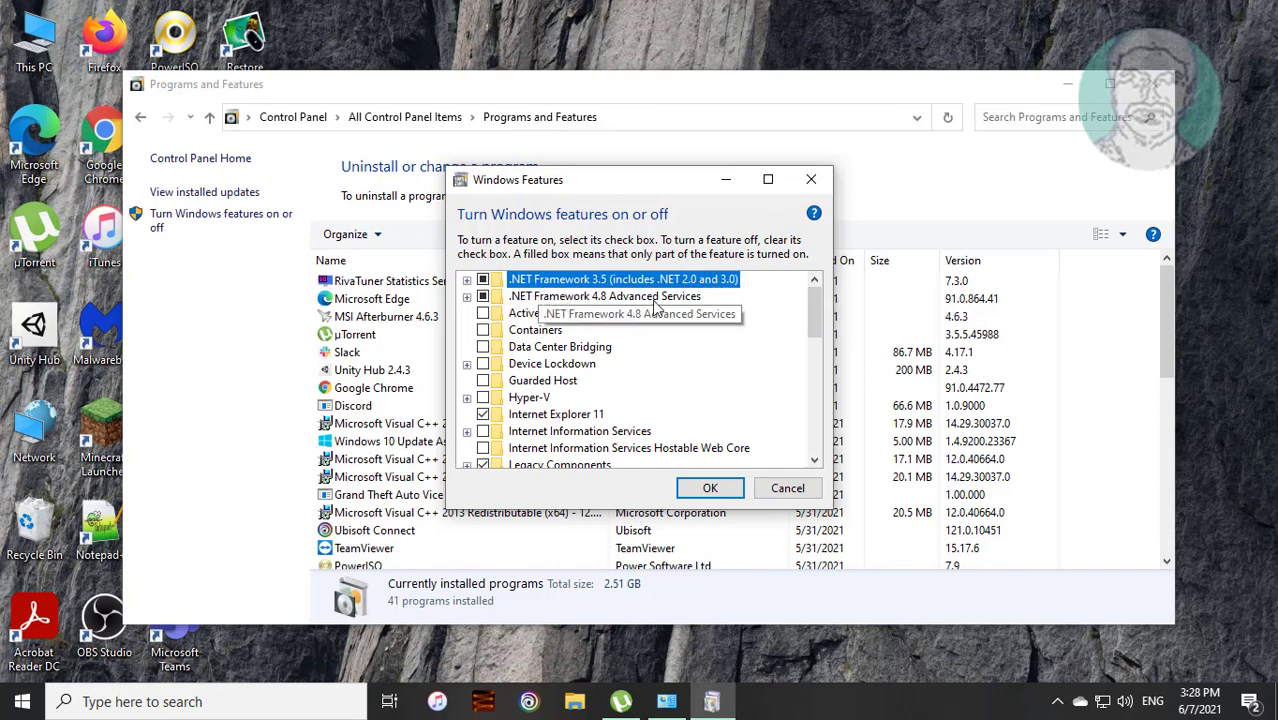
mouse_move(722, 500)
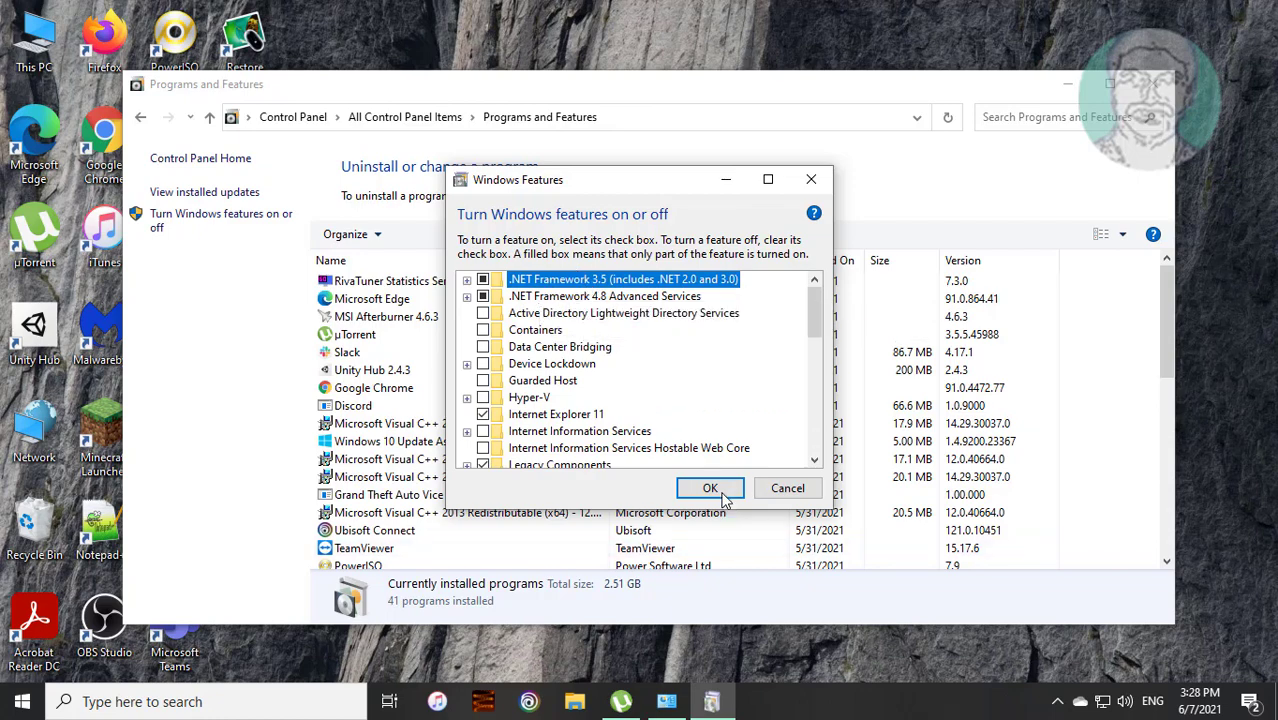
left_click(710, 488)
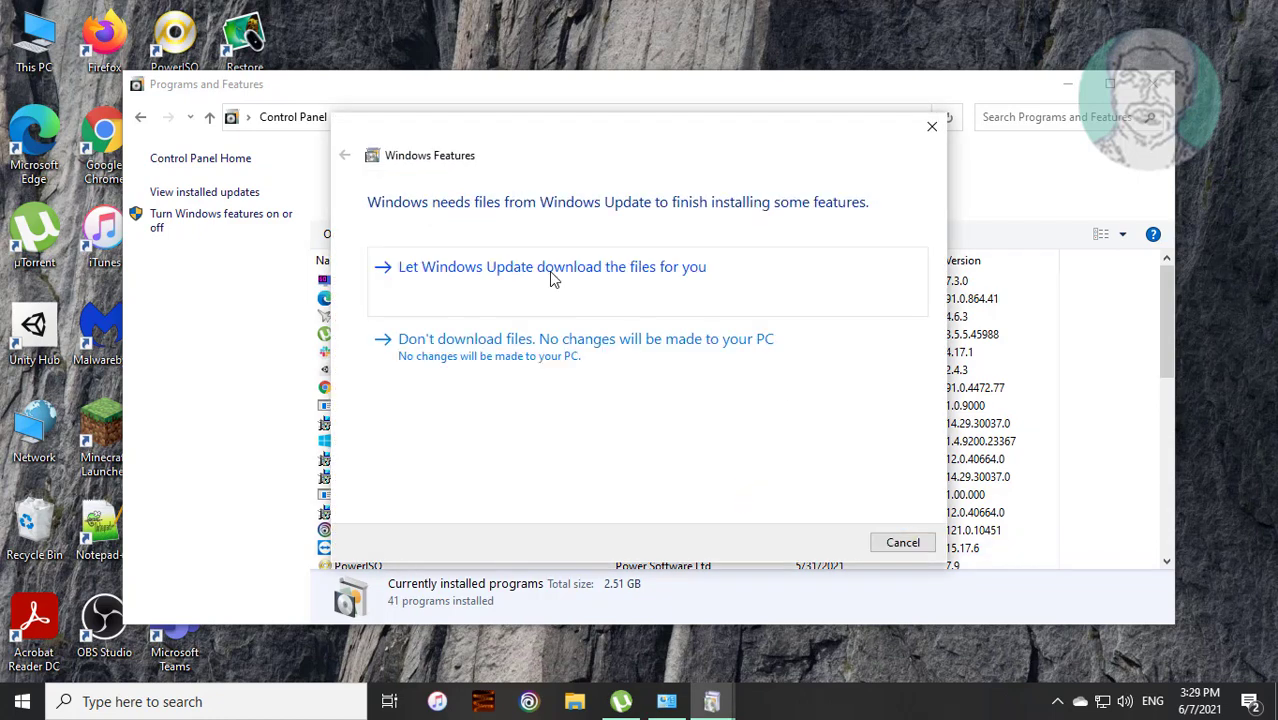
Step: Let Windows Update download the .NET files, then close the Programs and Features window
left_click(552, 266)
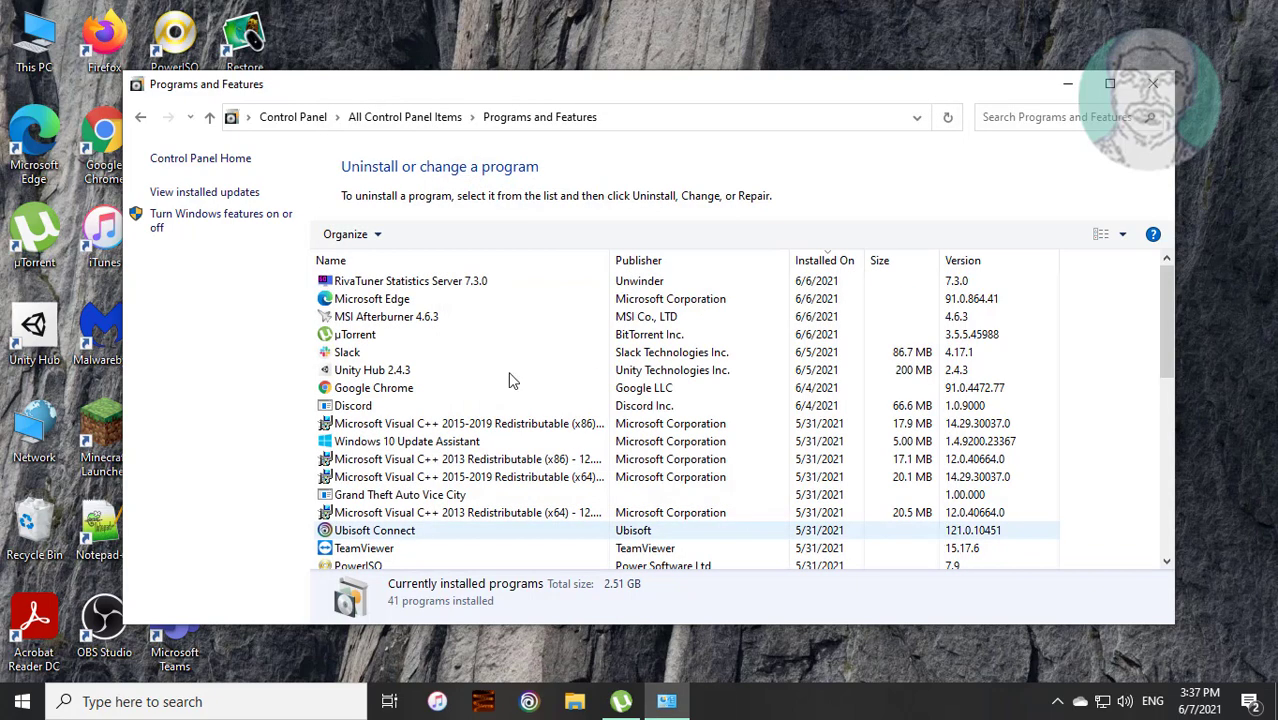
left_click(1152, 84)
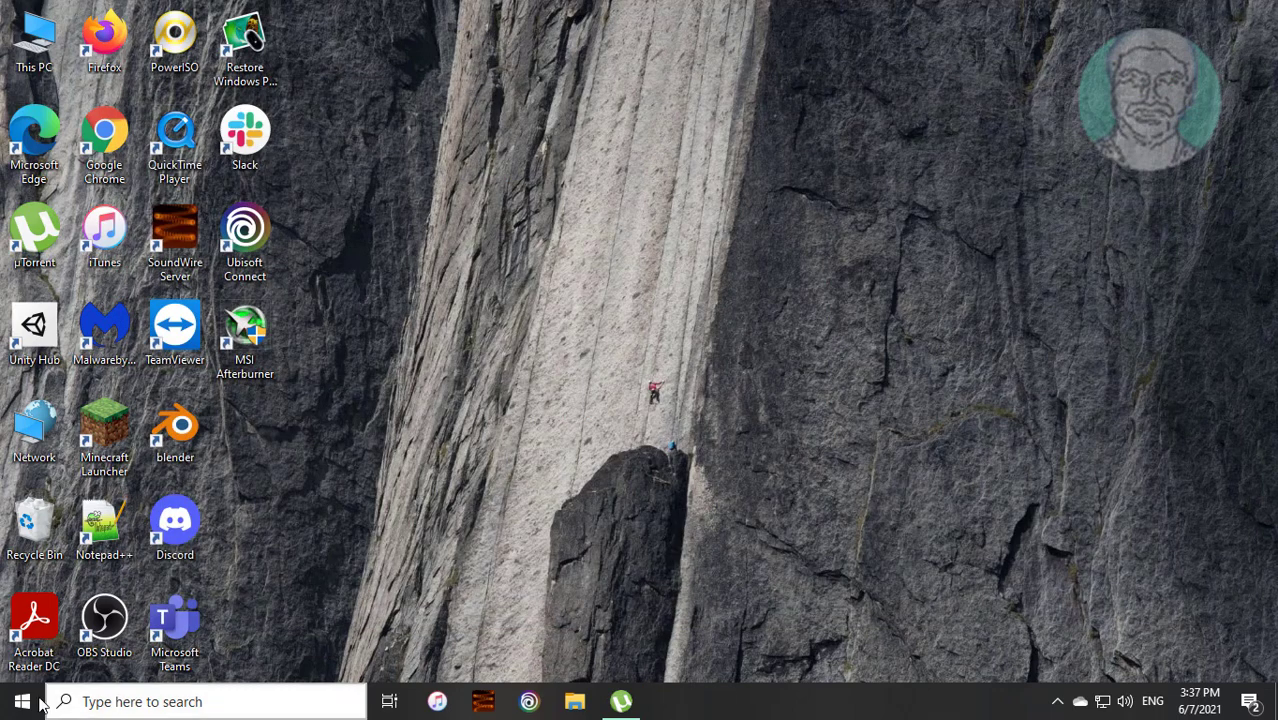
Step: Search 'cmd' from Start and run Command Prompt as administrator, approving the UAC prompt
left_click(22, 700)
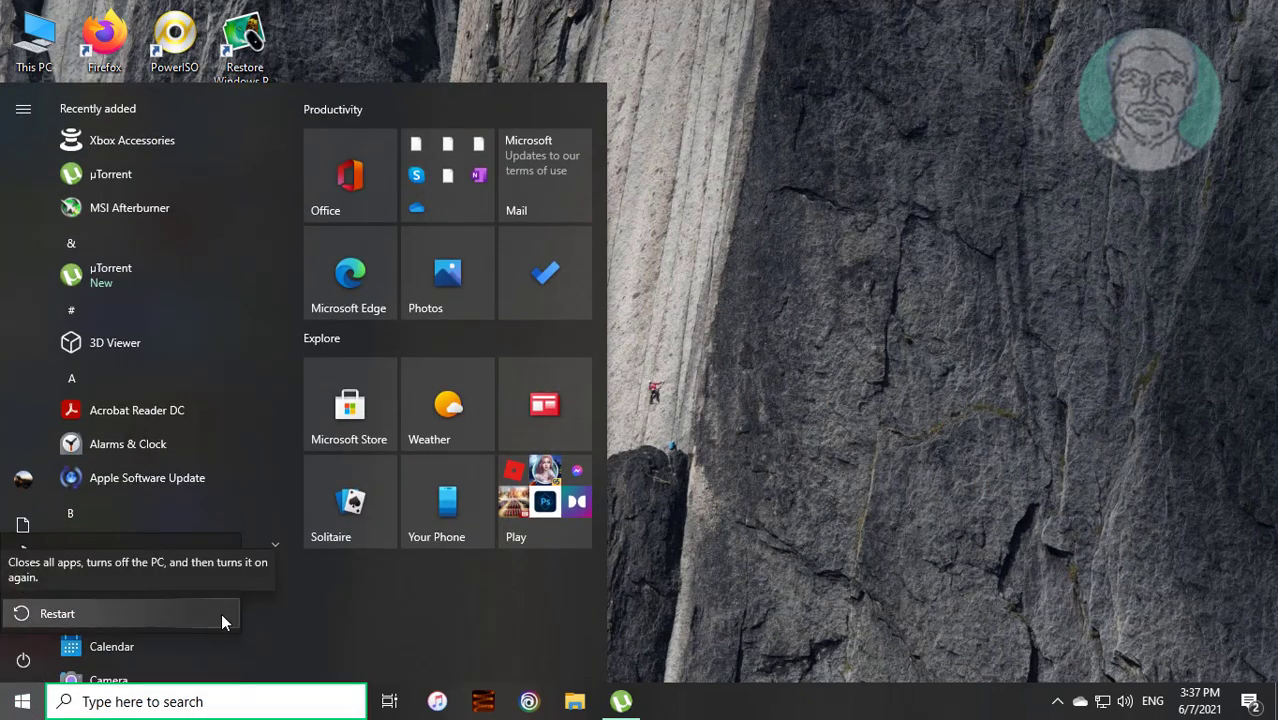
left_click(206, 700)
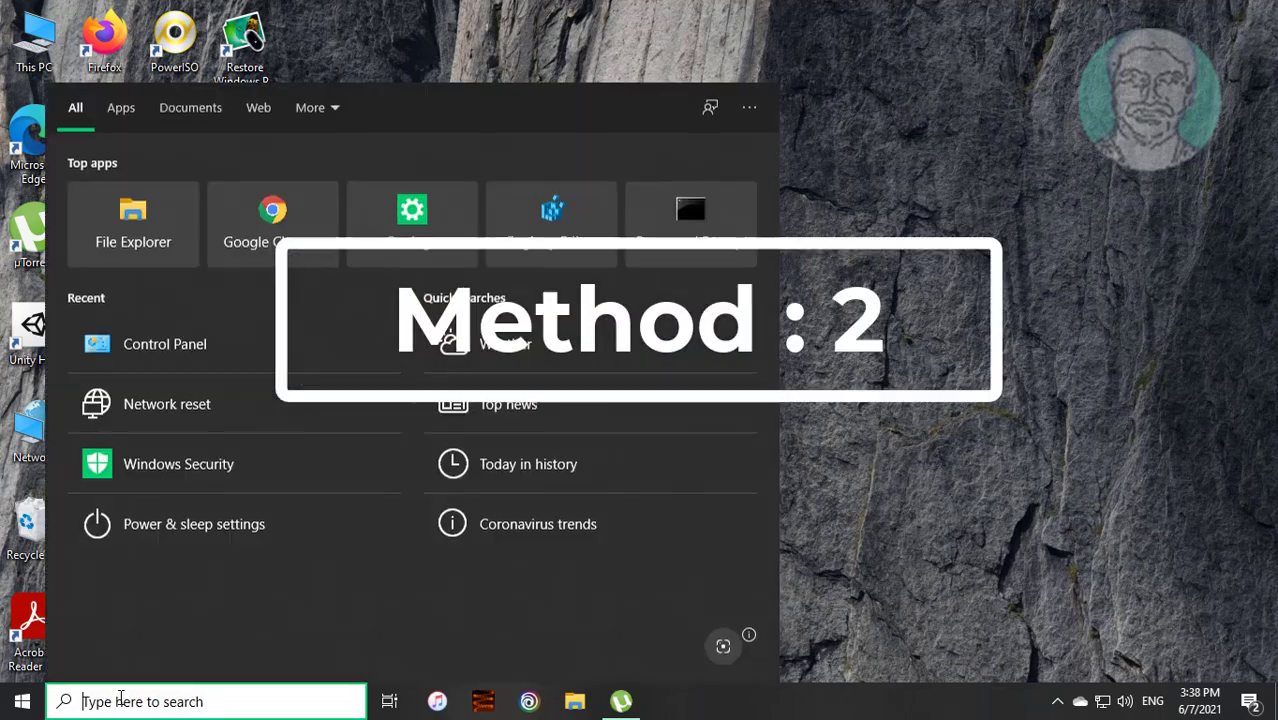
type("cmd")
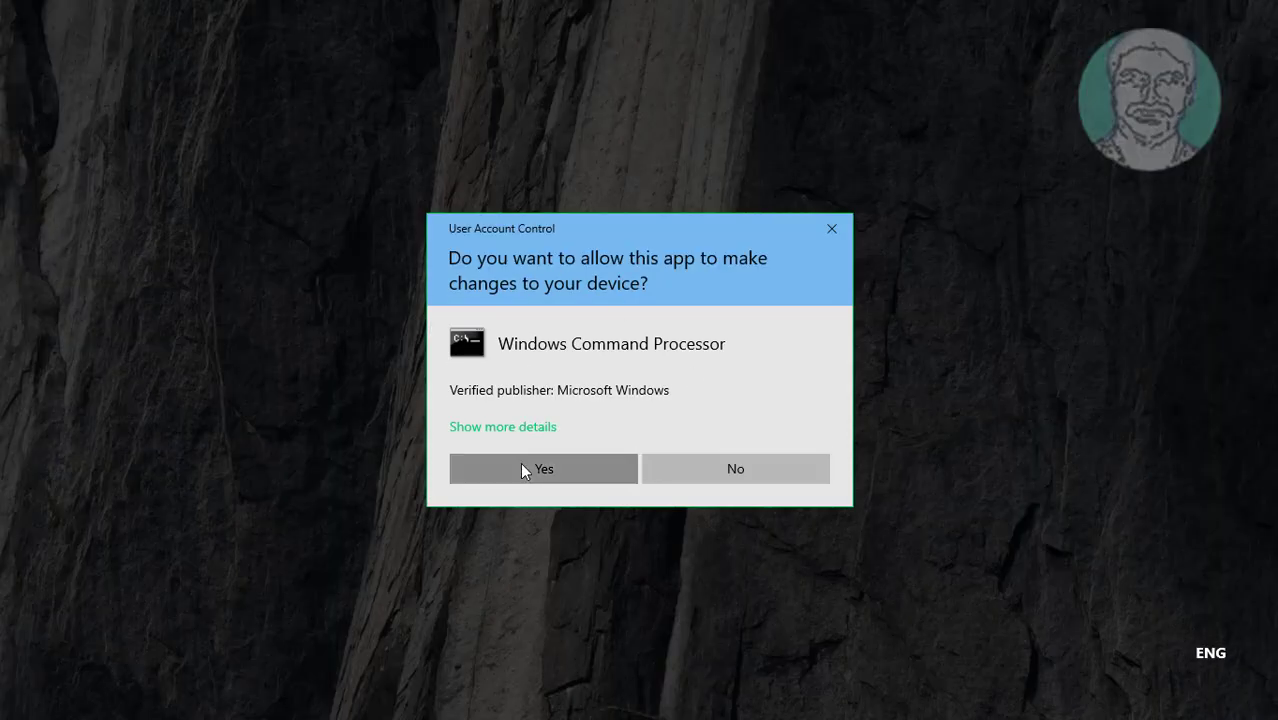
left_click(544, 468)
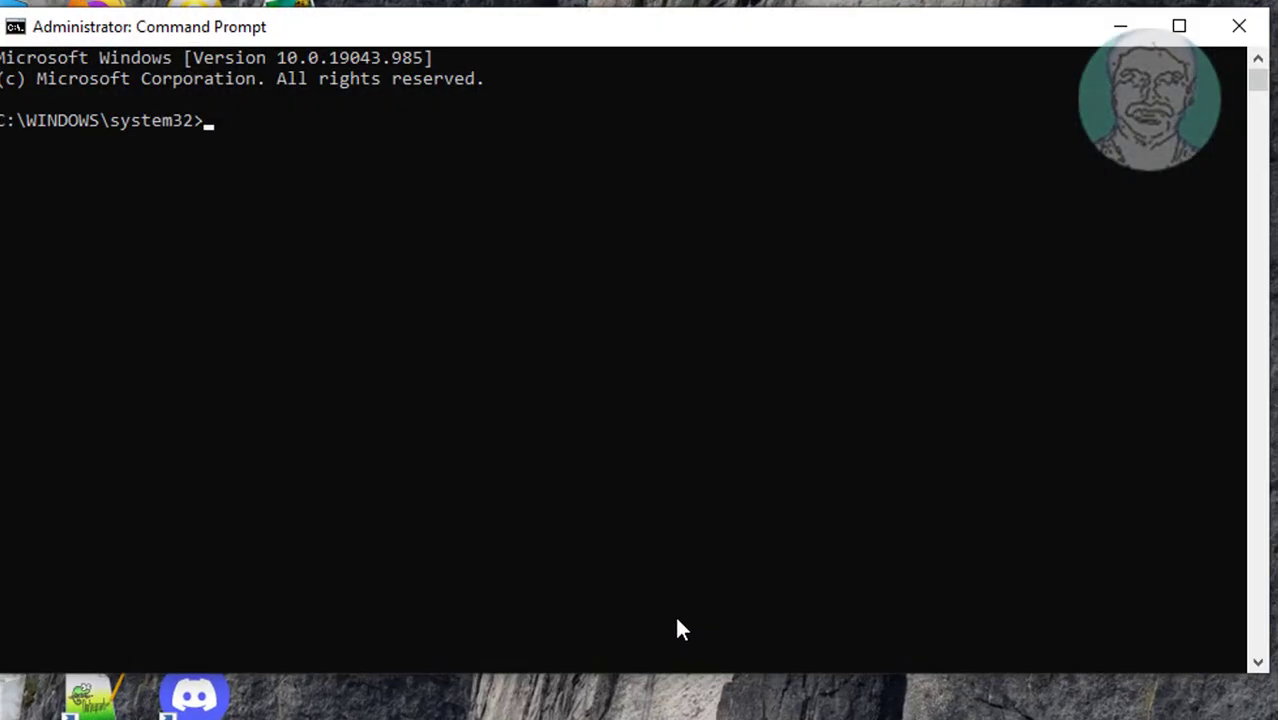
Step: Run 'sfc /scannow' to verify and repair corrupt Windows system files
type("sf")
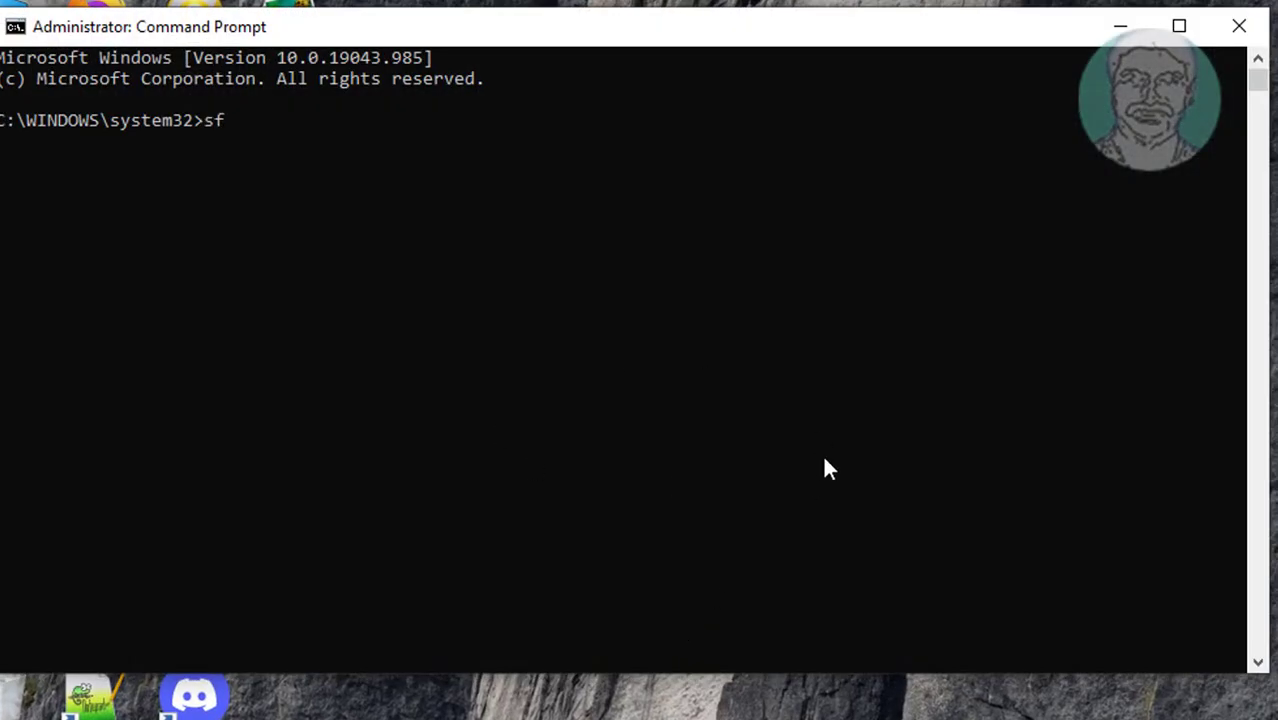
type("c /")
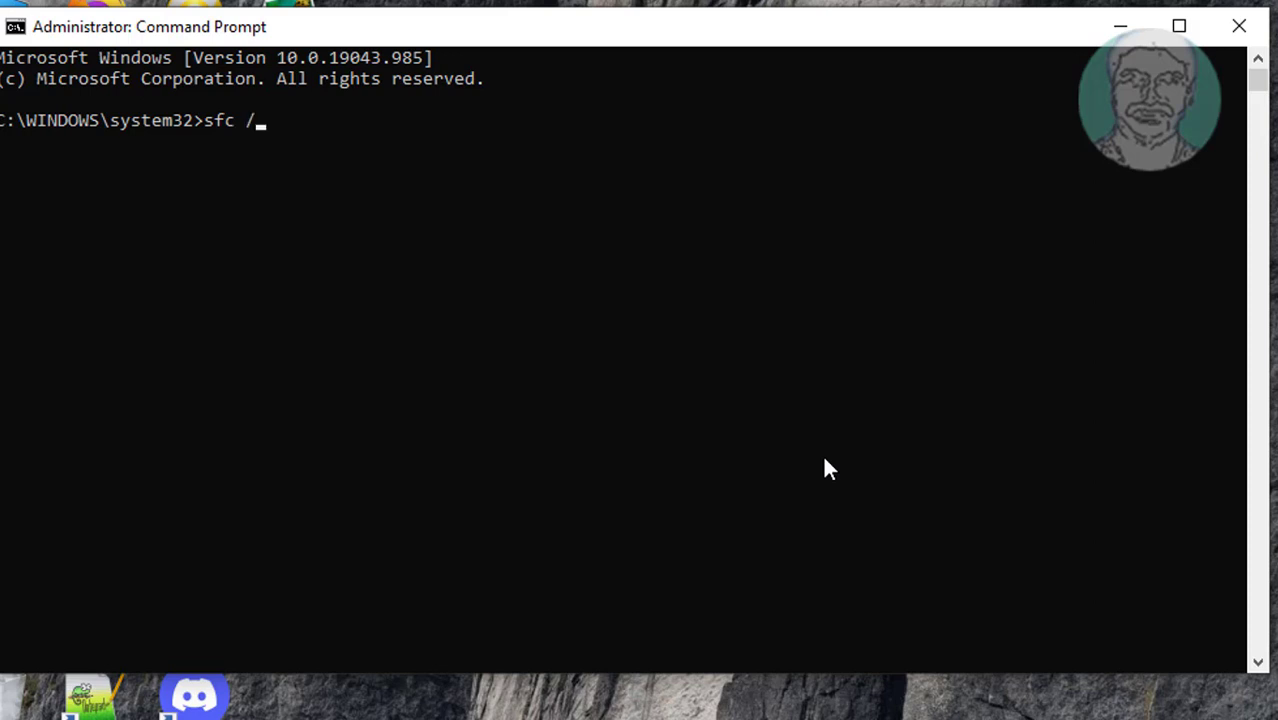
type("scn")
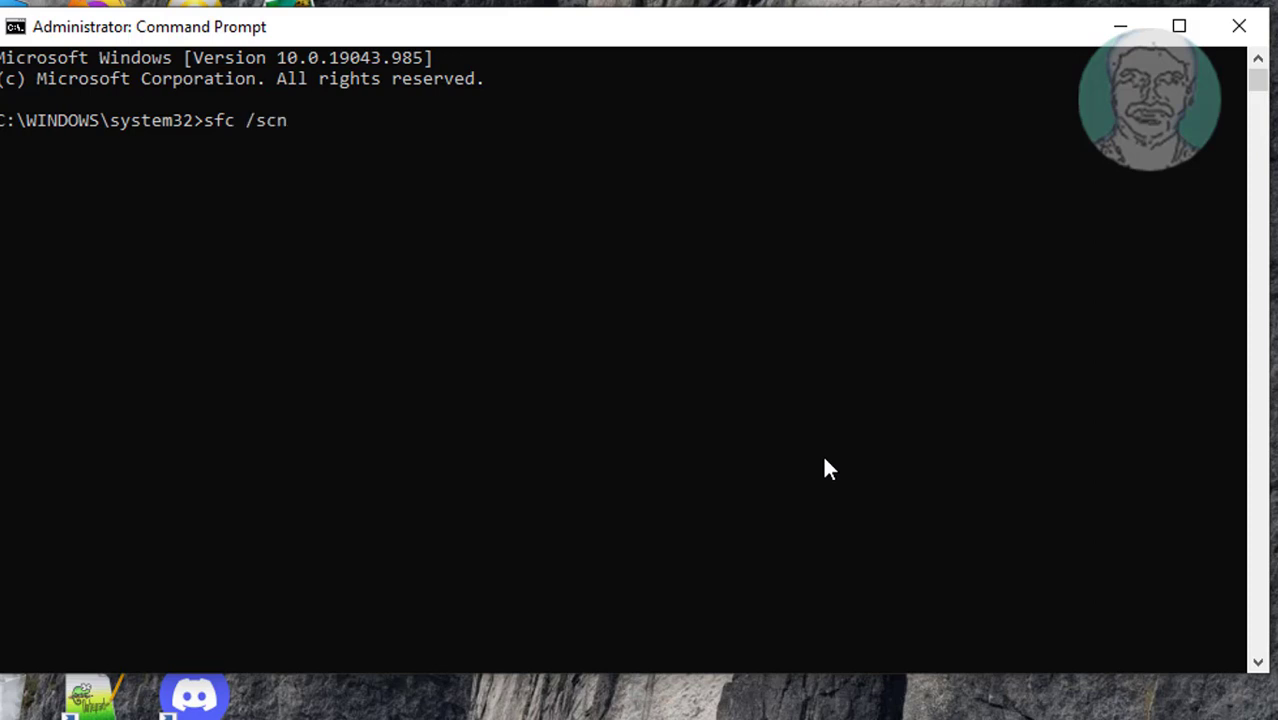
type("annow")
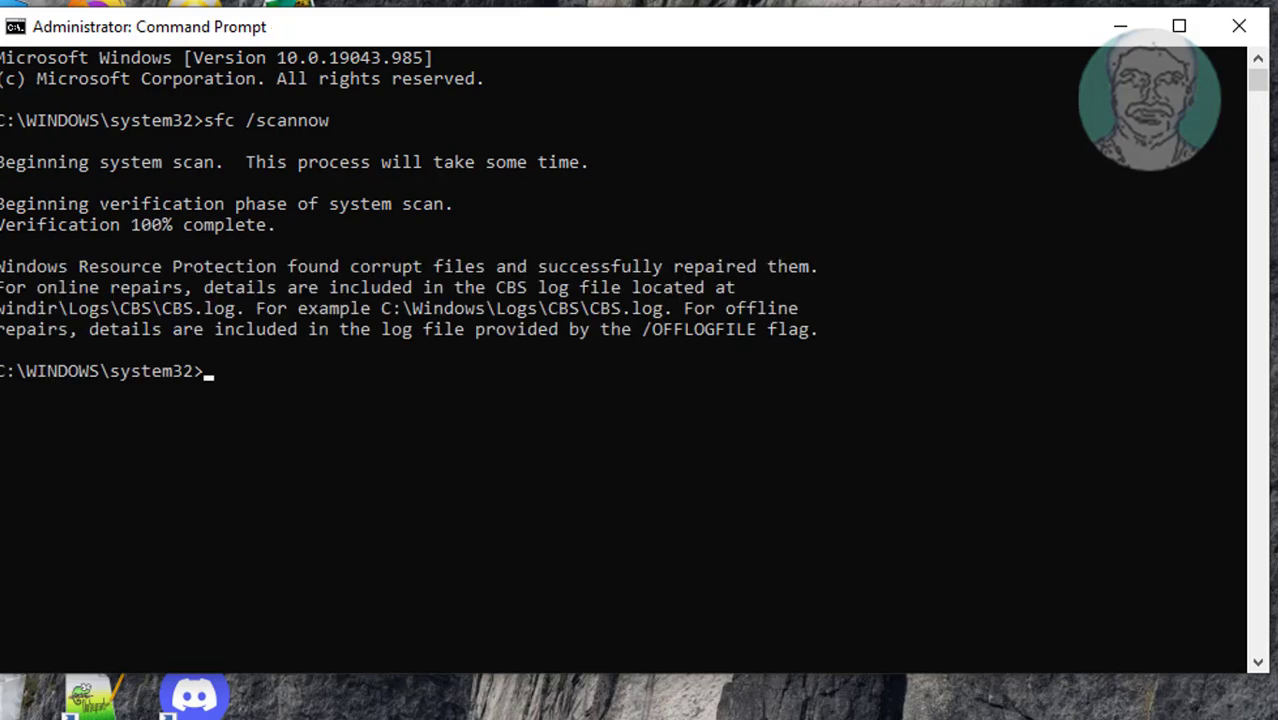
mouse_move(762, 476)
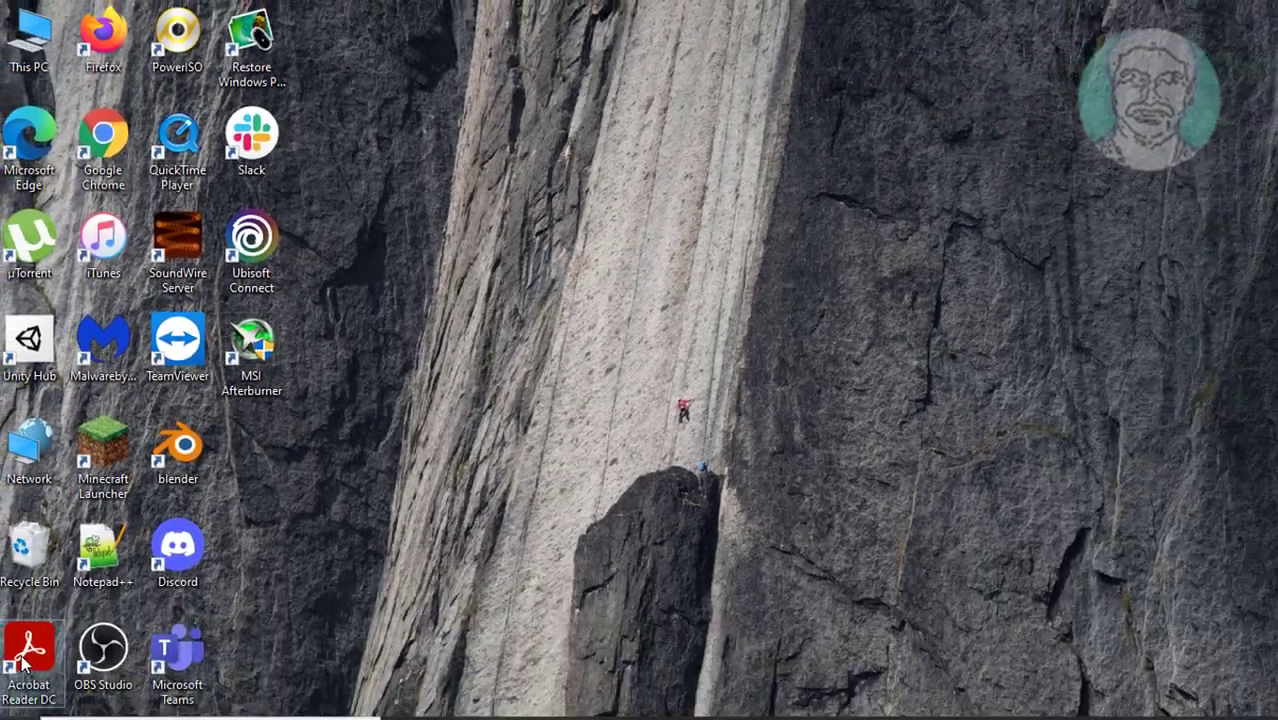
Step: Search 'msconfig' from Start to launch System Configuration
left_click(22, 700)
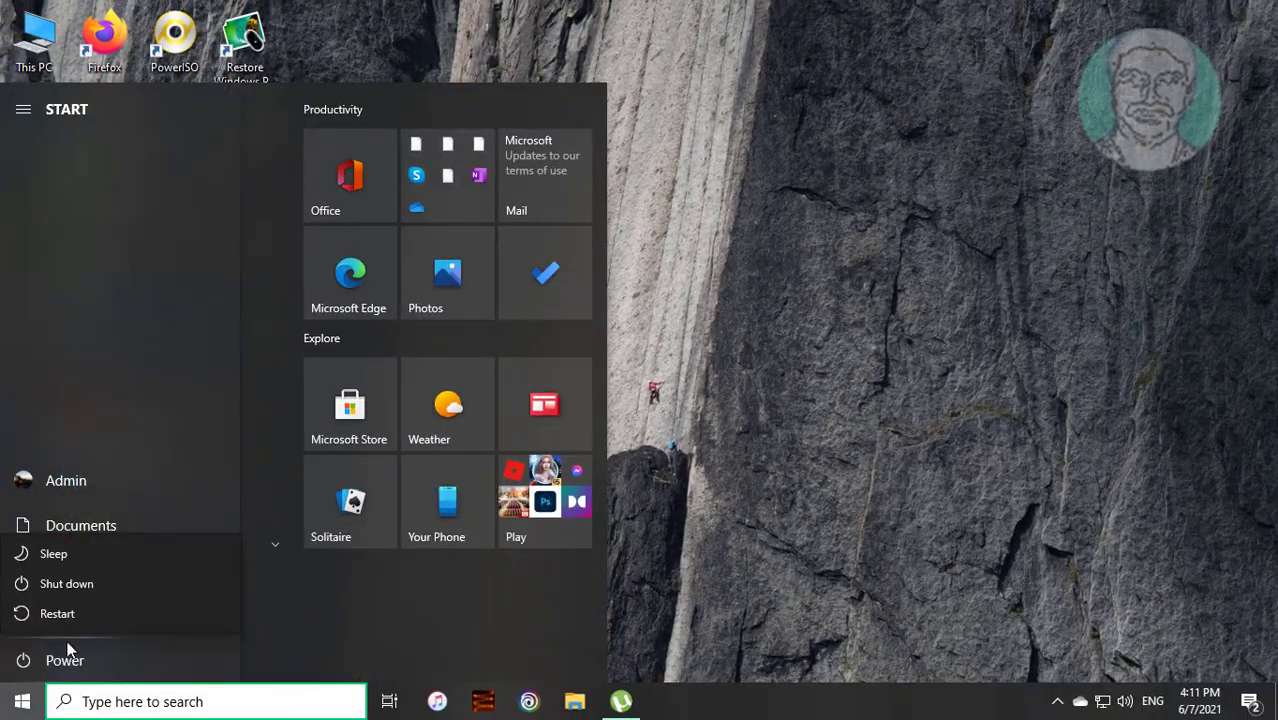
left_click(56, 612)
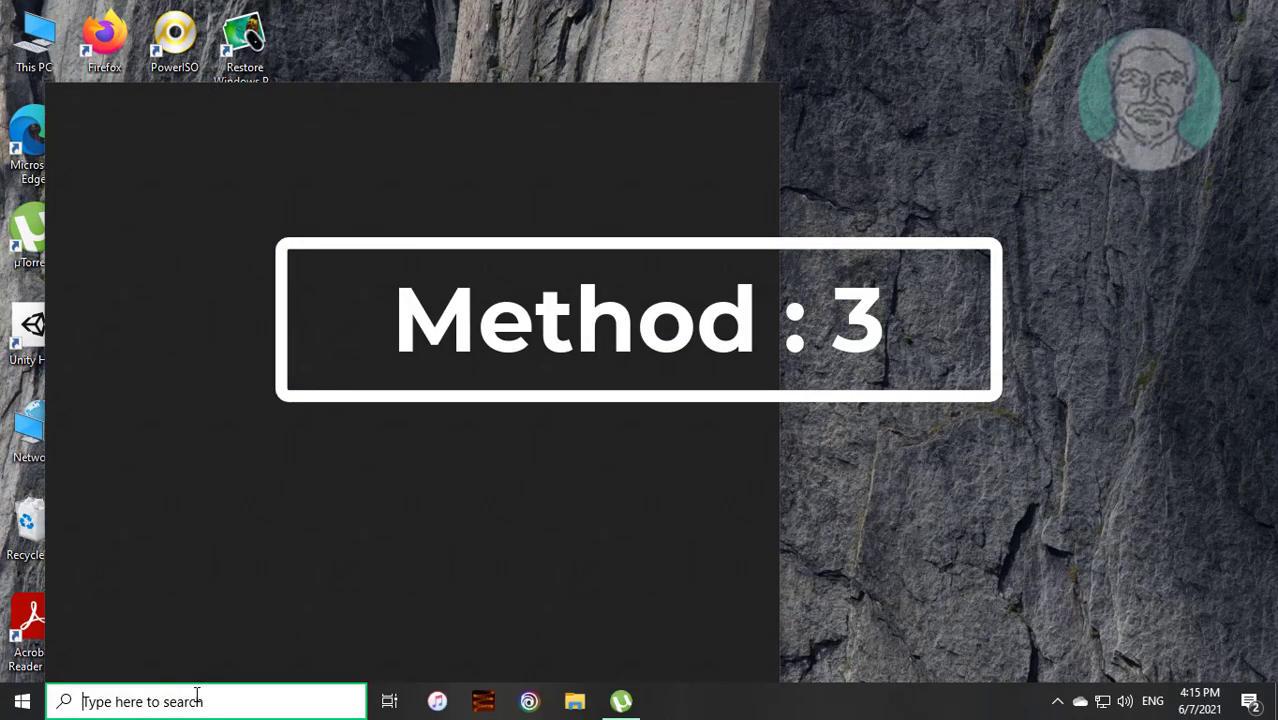
type("msconfig")
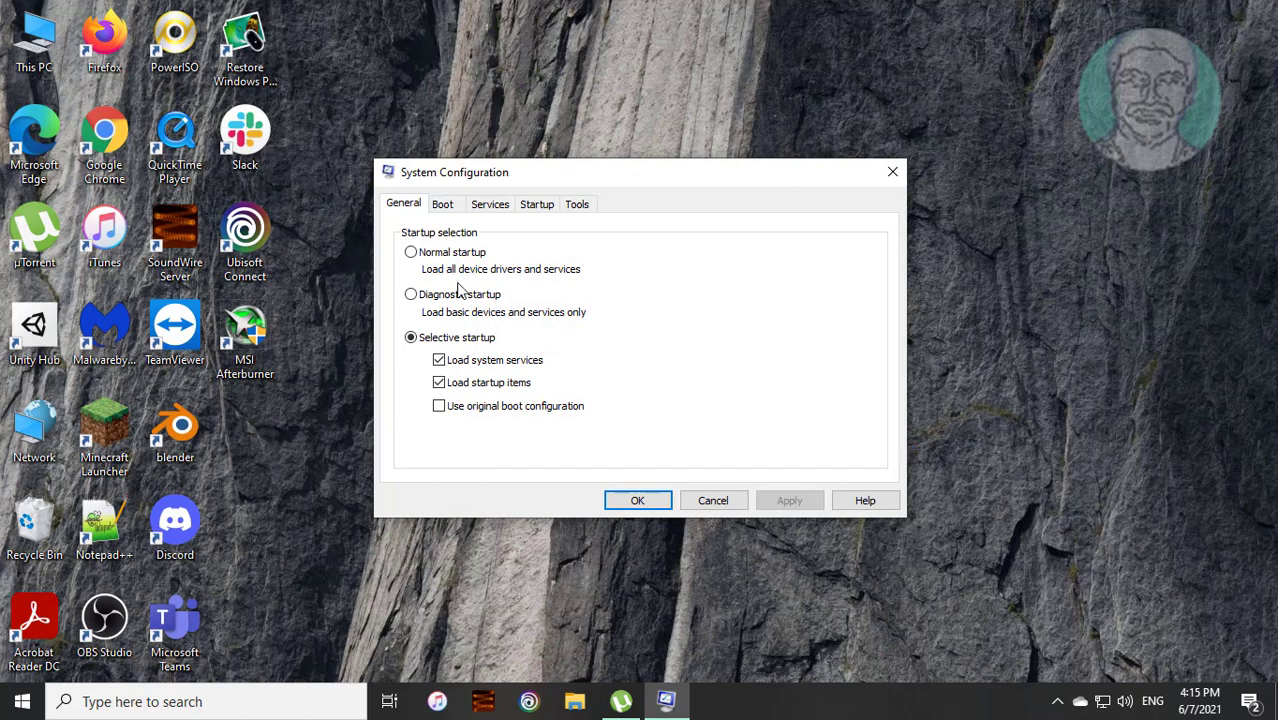
Step: Under Services, hide all Microsoft services, disable the remaining ones and apply
left_click(490, 204)
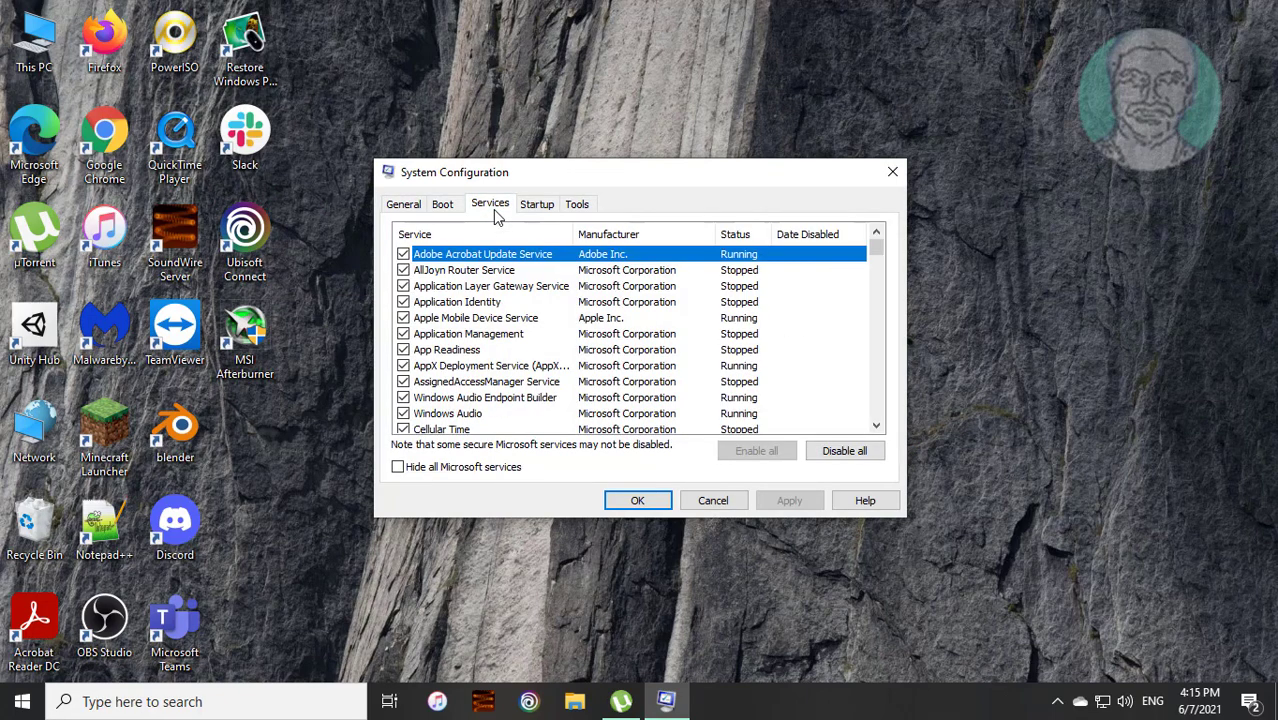
left_click(398, 468)
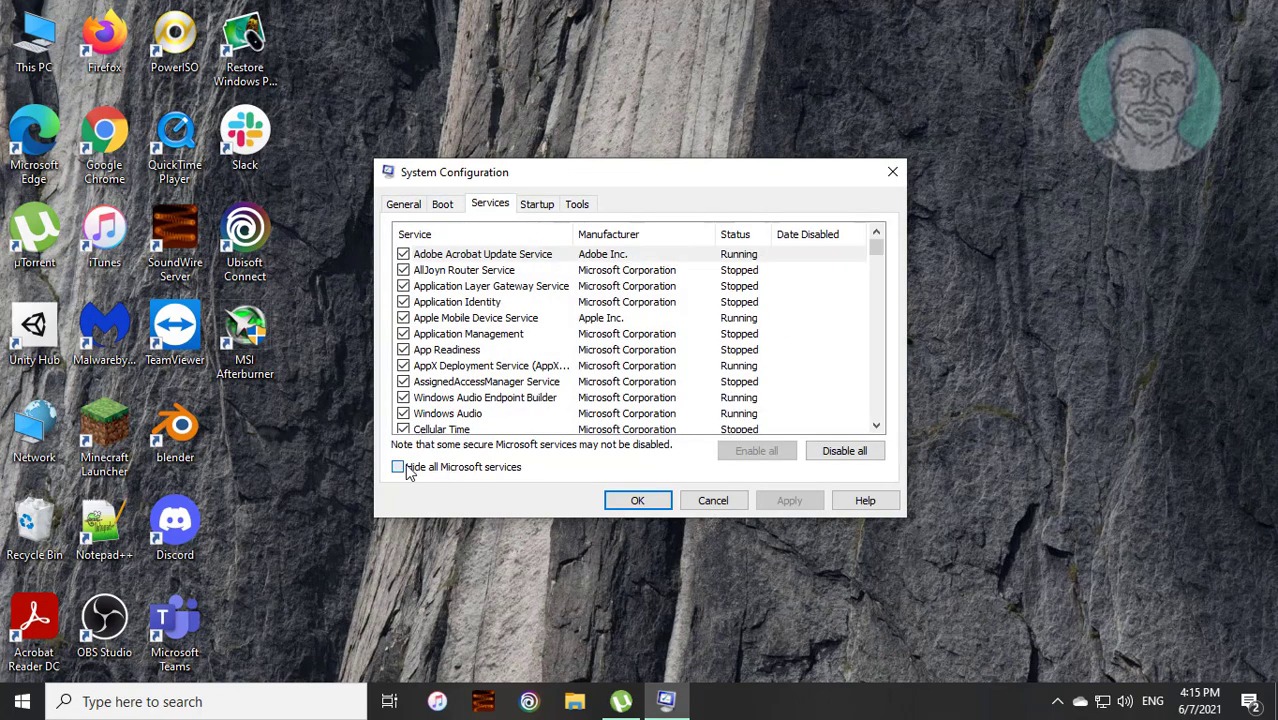
left_click(398, 468)
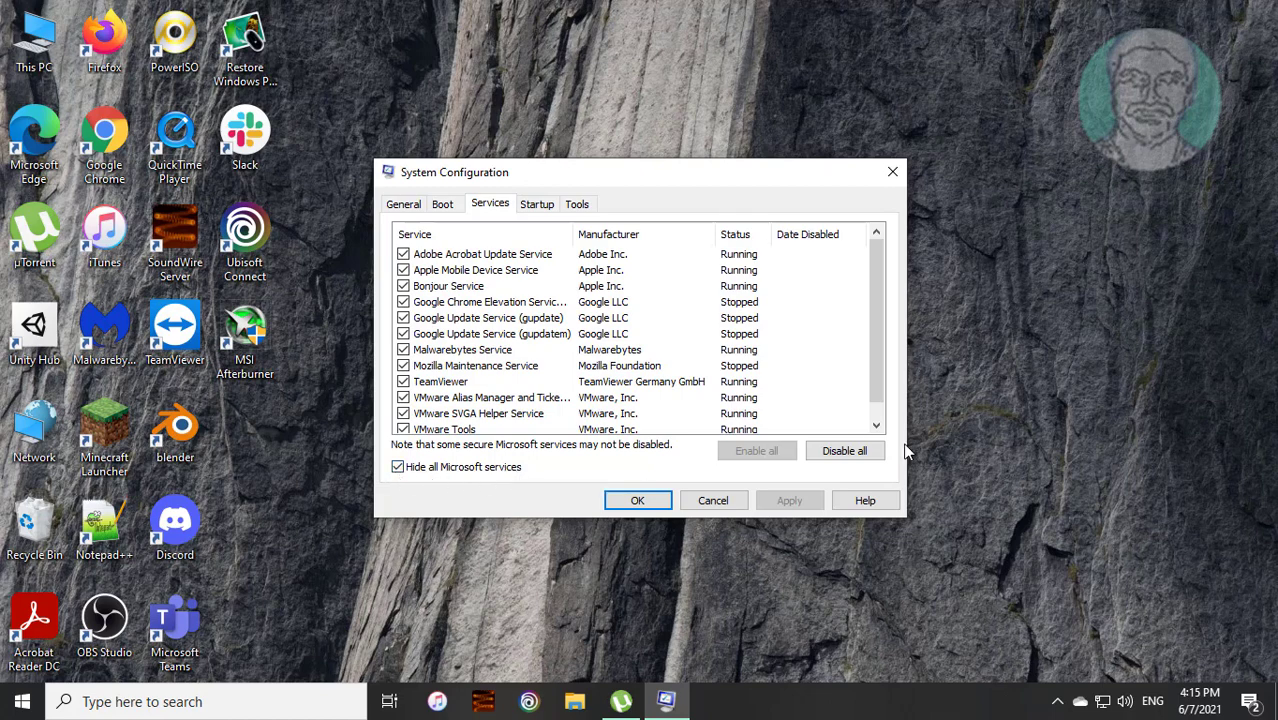
left_click(844, 450)
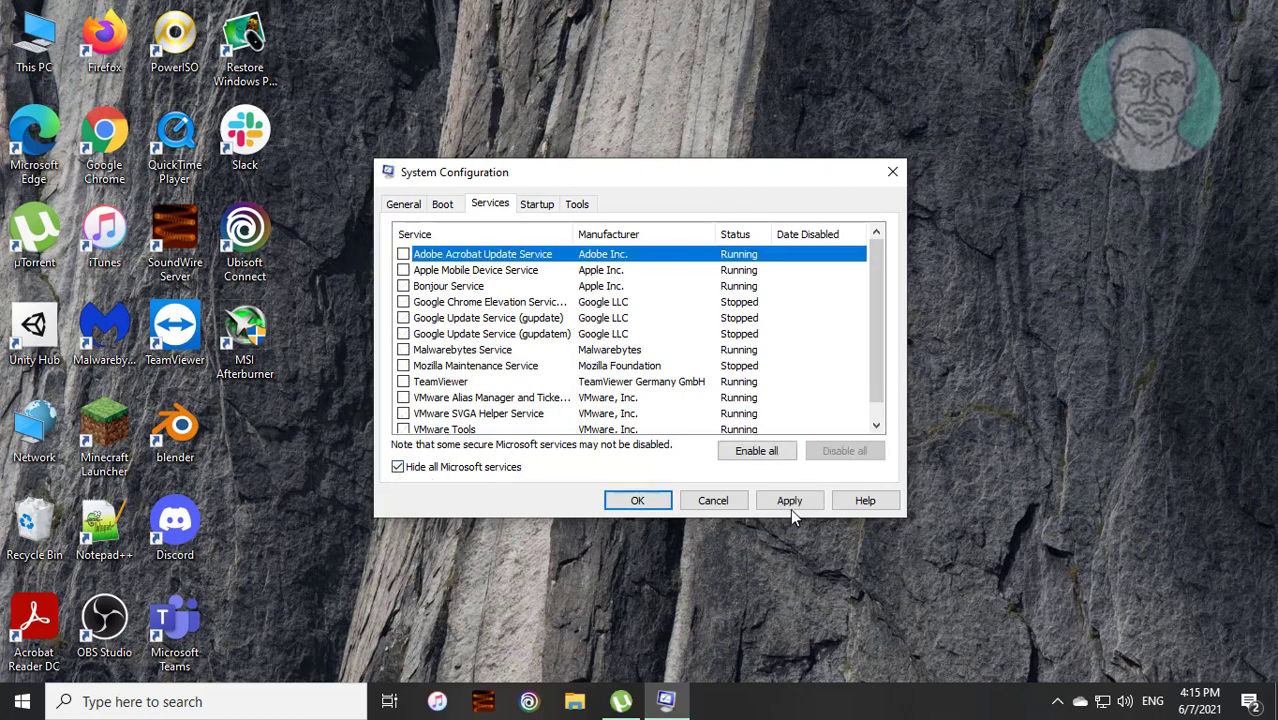
left_click(788, 500)
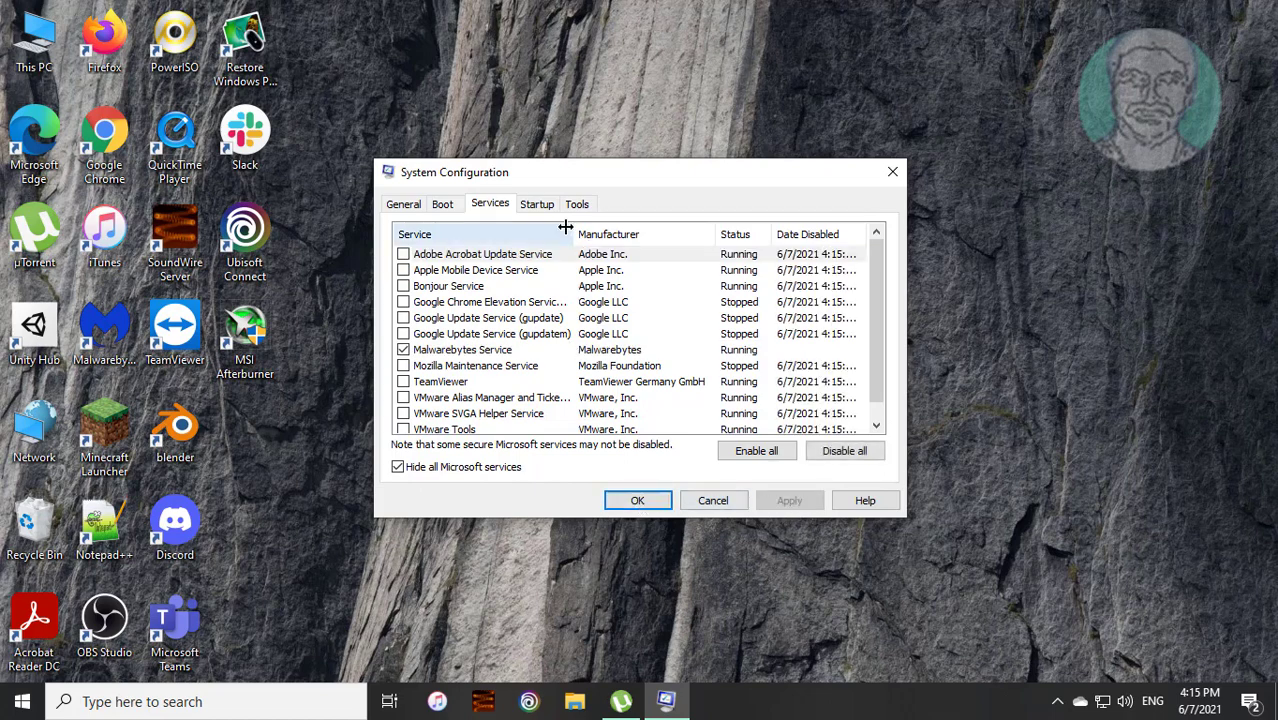
left_click(536, 204)
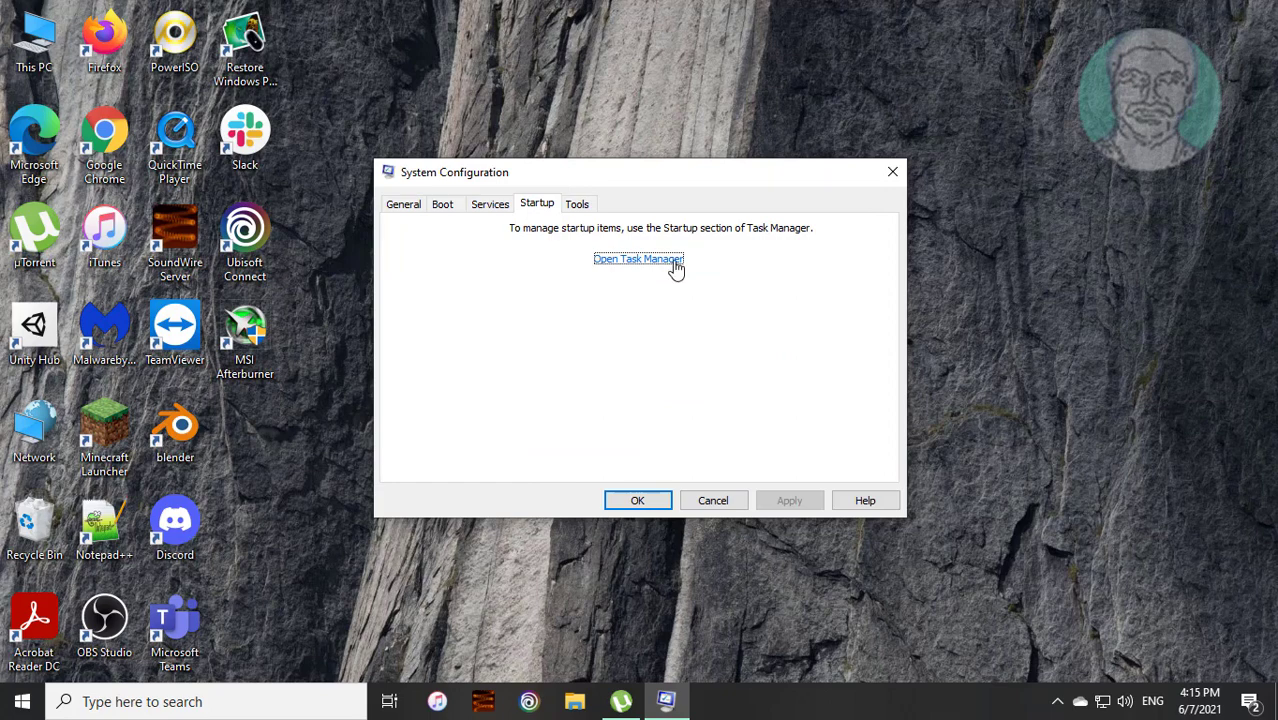
Step: From Task Manager's Startup list, disable PowerISO Virtual Drive Manager and iTunesHelper
left_click(638, 260)
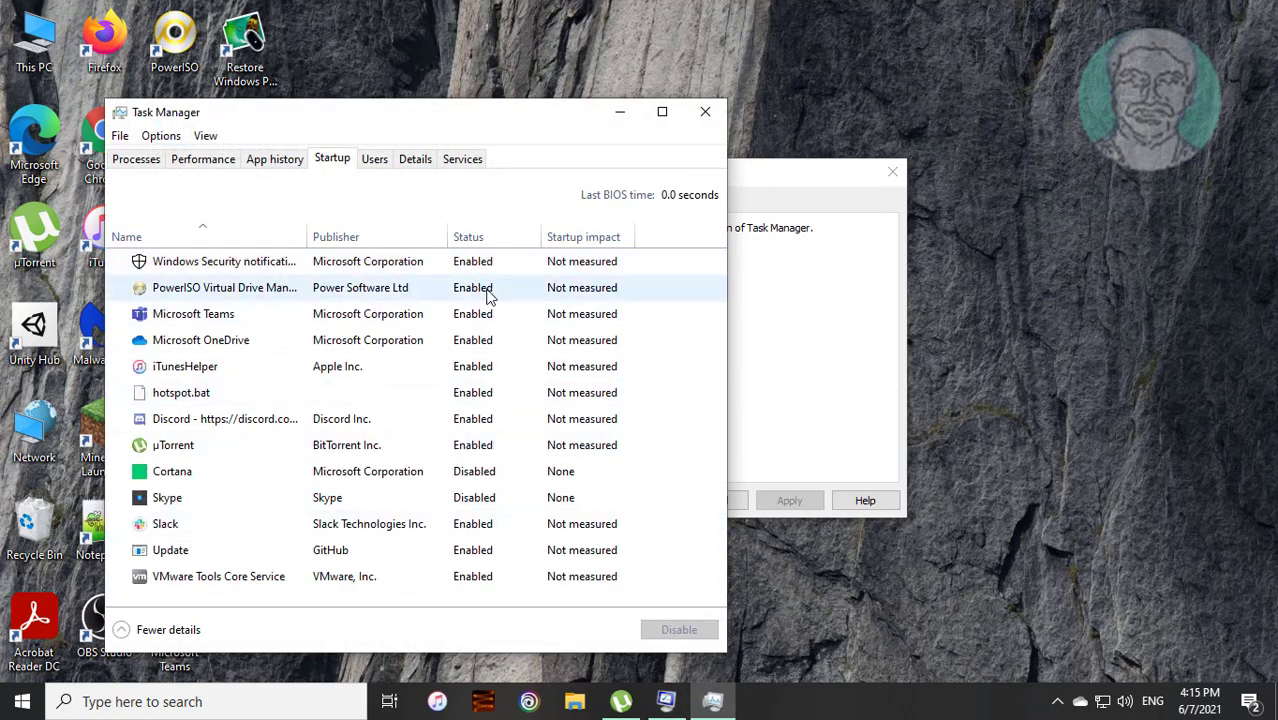
left_click(224, 288)
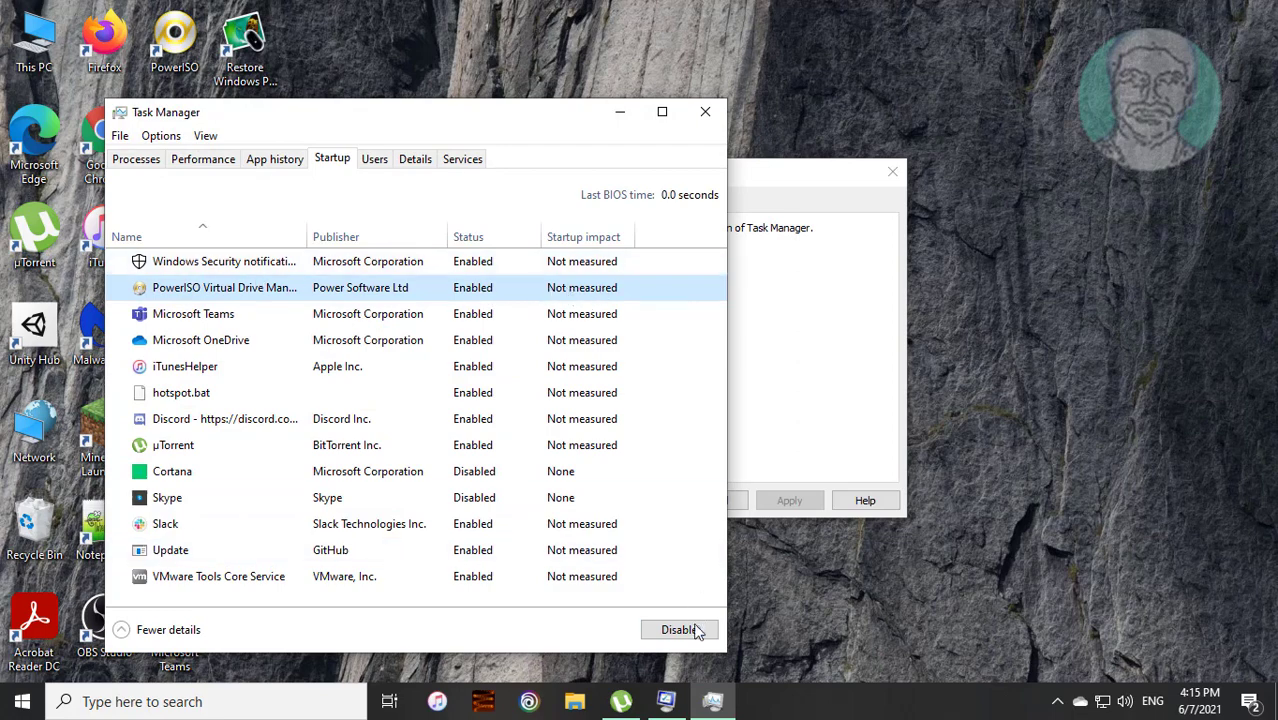
left_click(680, 628)
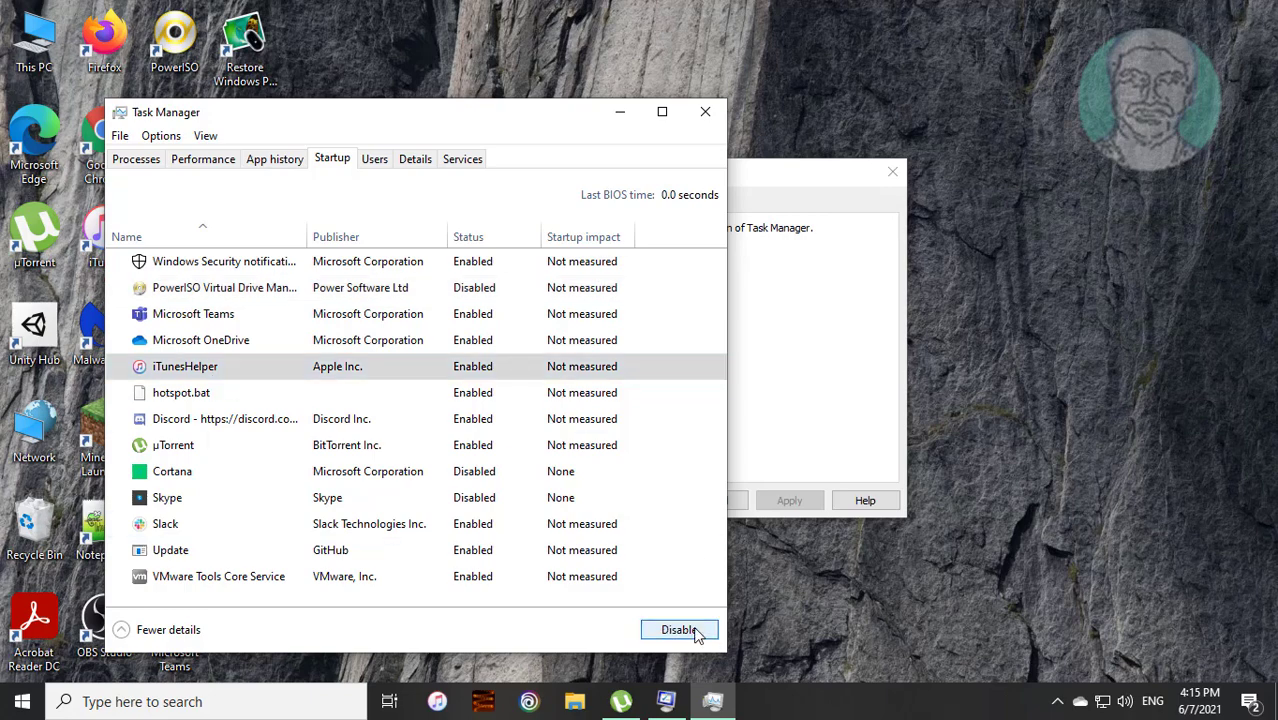
left_click(680, 628)
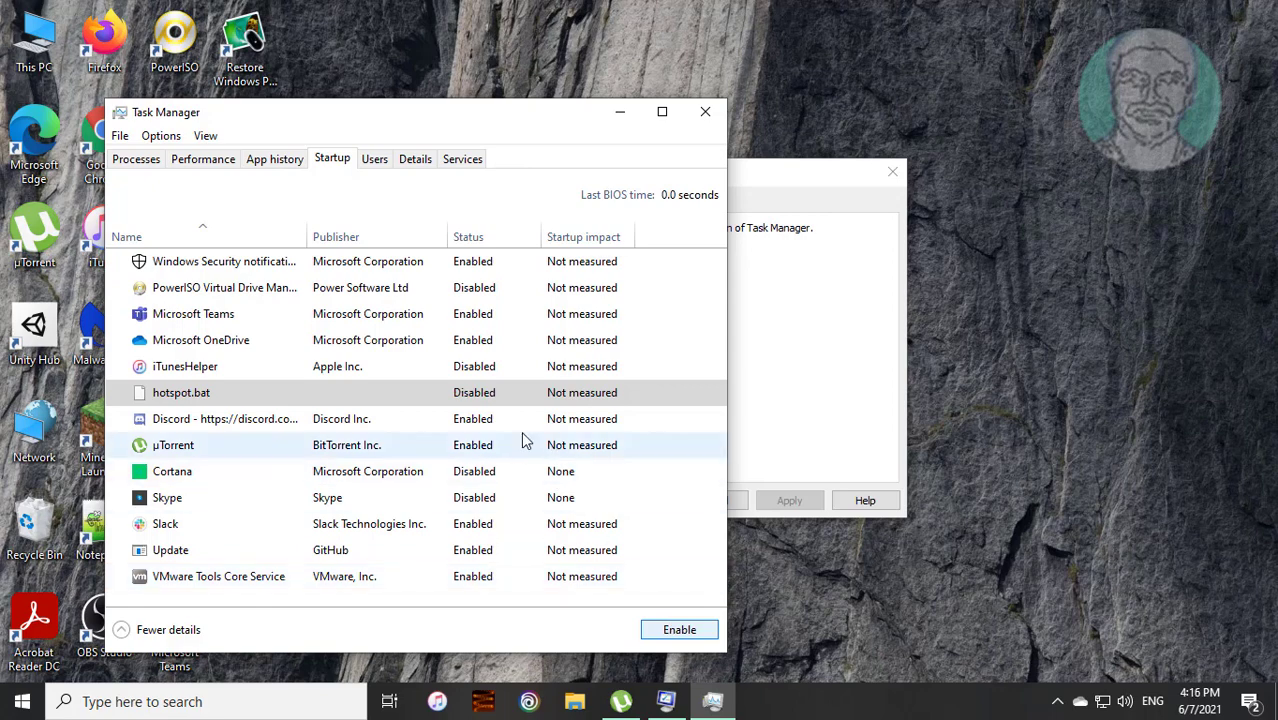
Step: Disable further third-party startup items including Slack
left_click(172, 444)
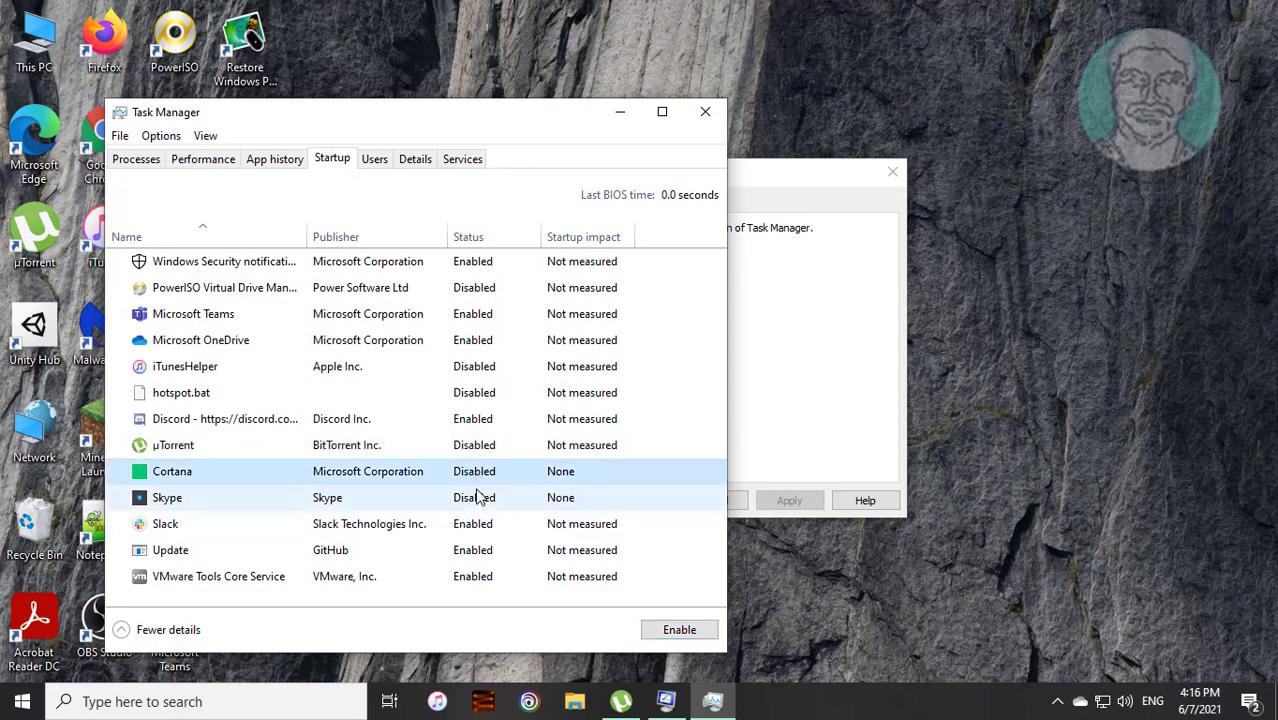
left_click(168, 496)
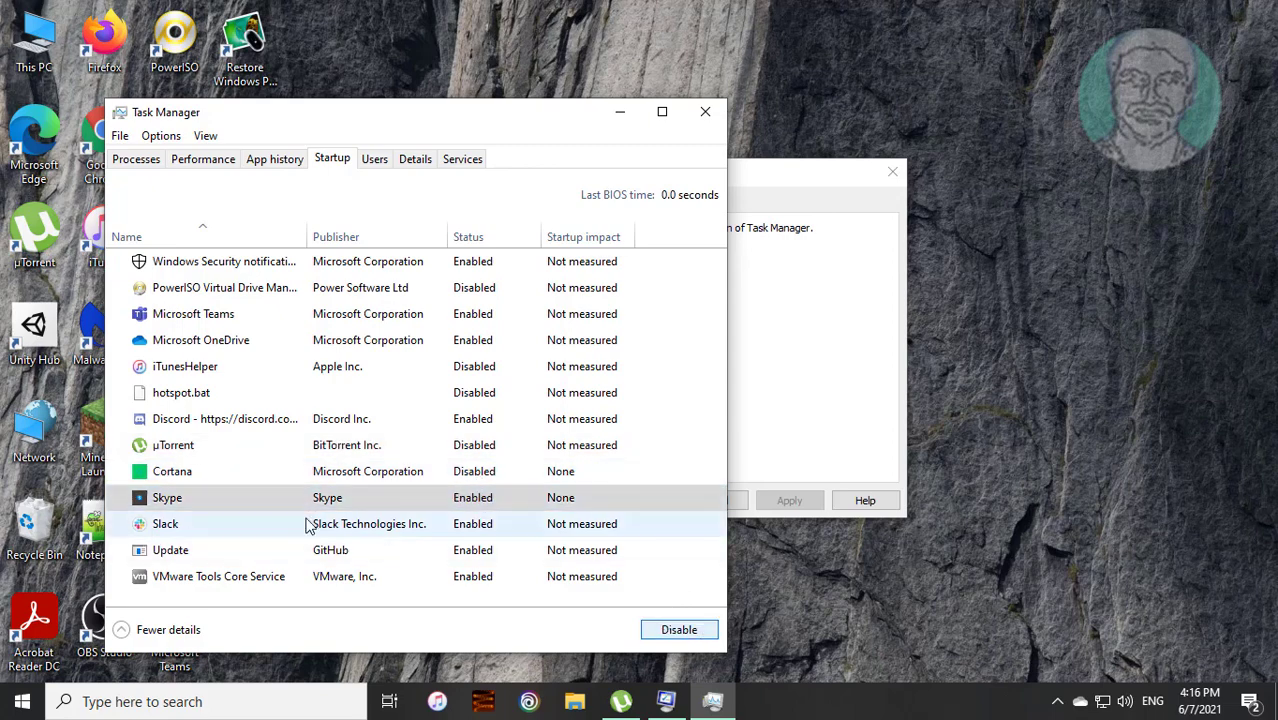
left_click(678, 628)
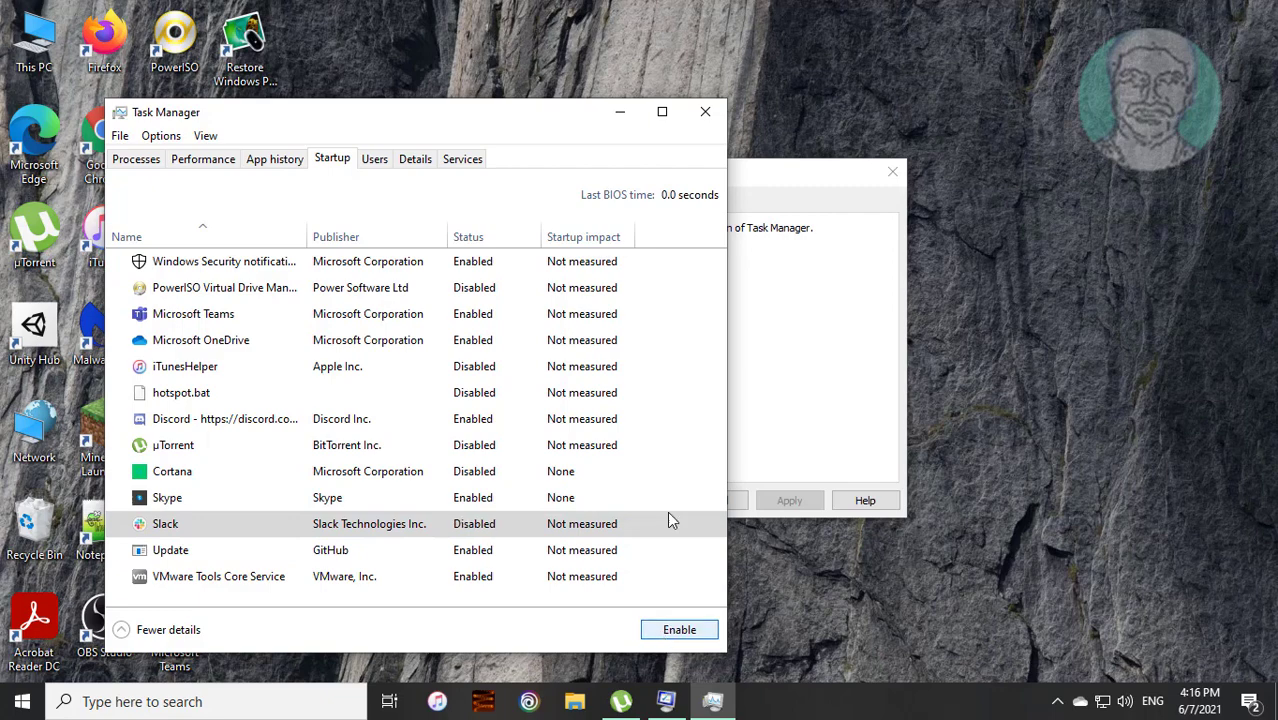
mouse_move(576, 338)
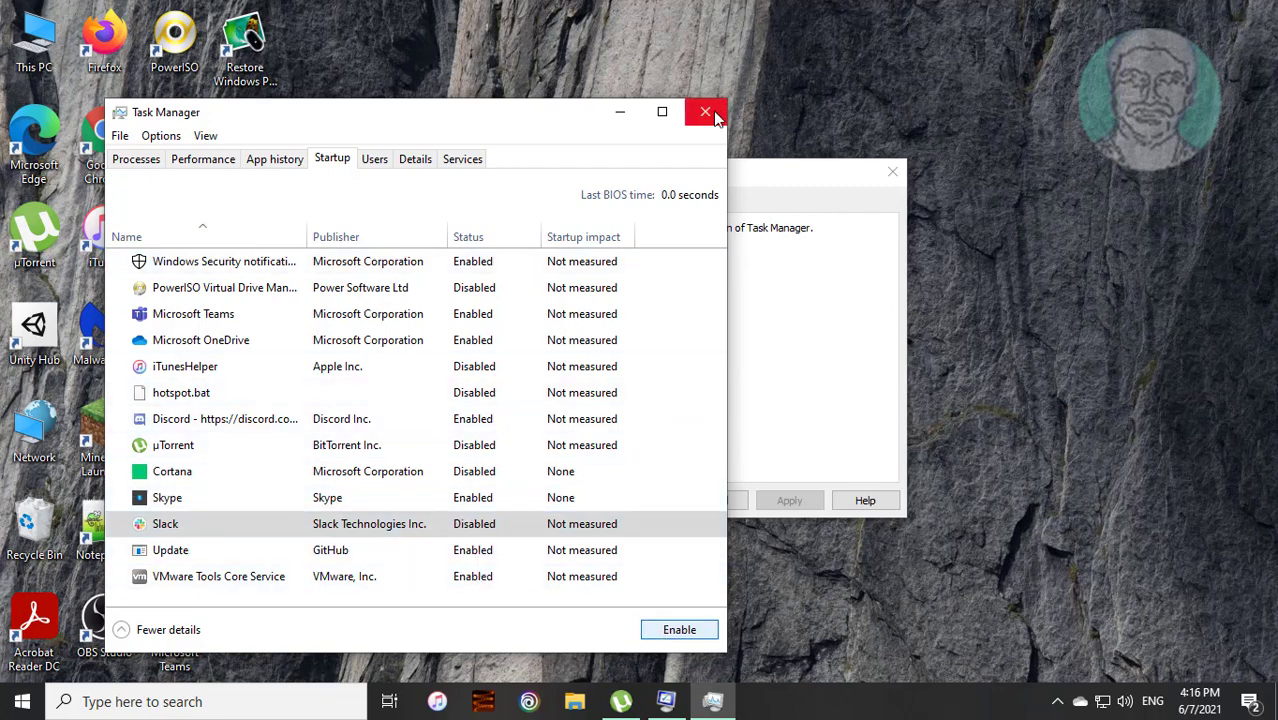
Step: Close Task Manager, confirm System Configuration with OK and restart the computer
left_click(704, 112)
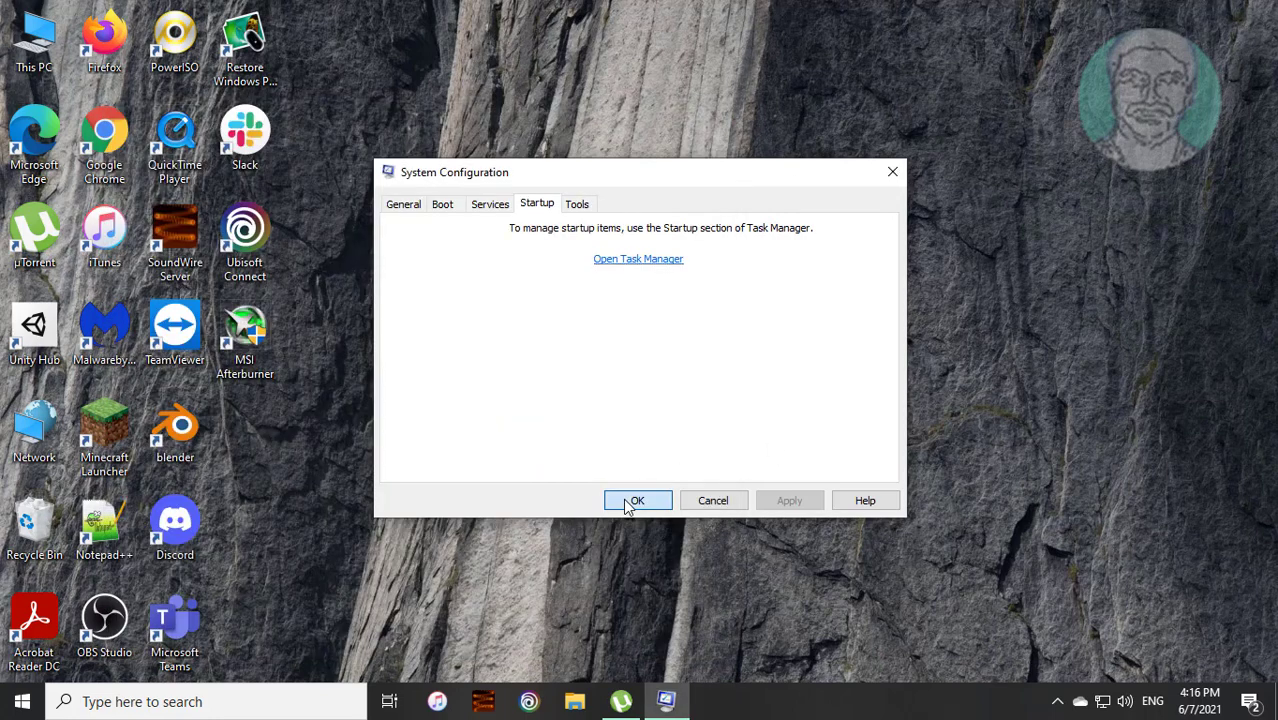
left_click(636, 500)
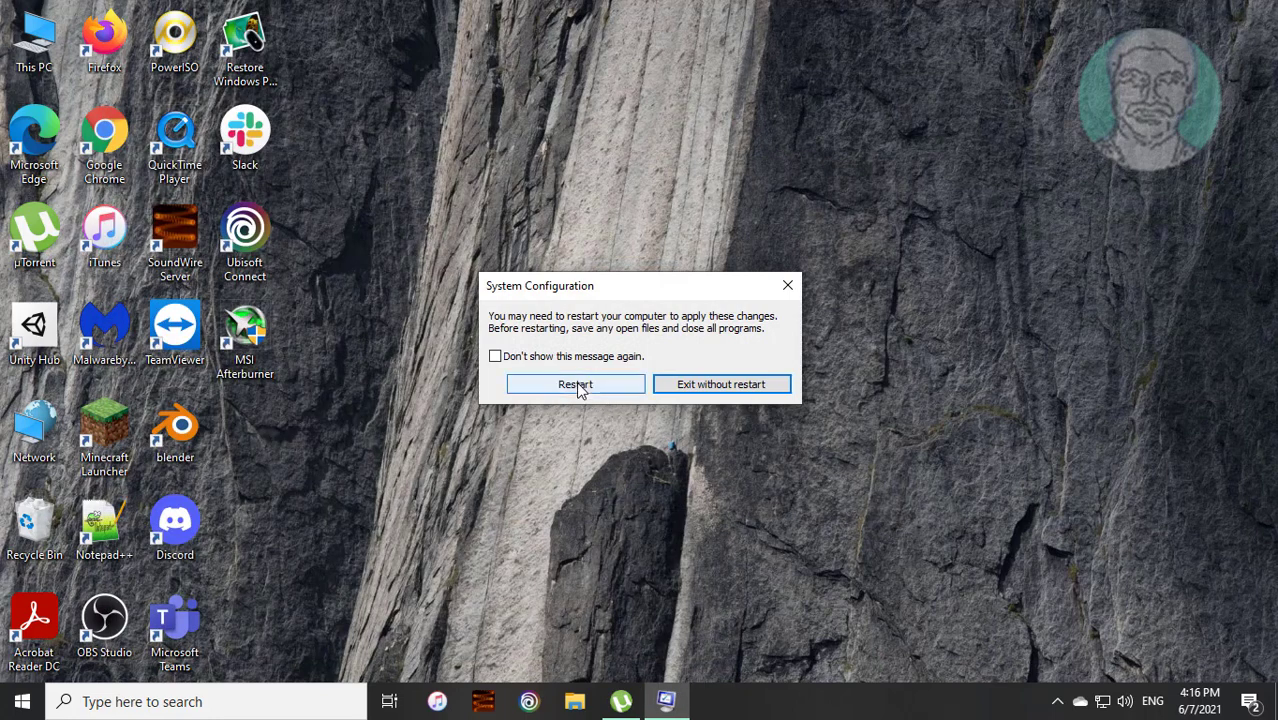
left_click(576, 384)
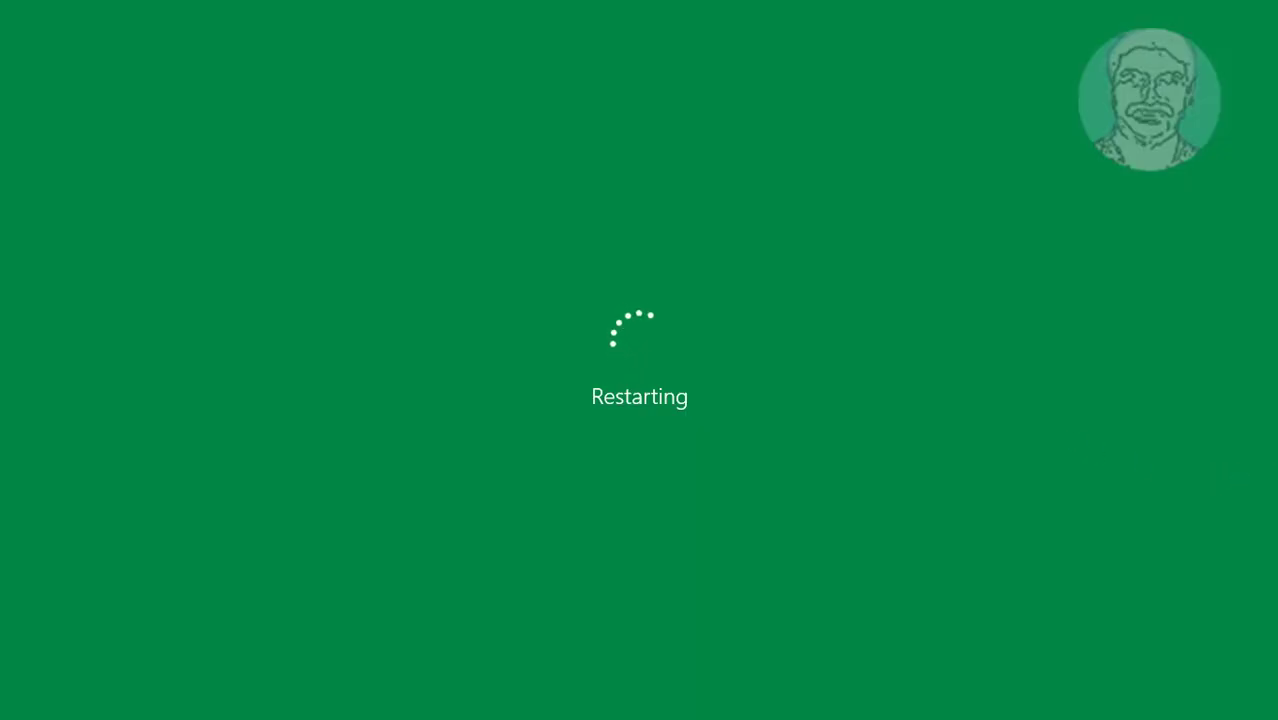